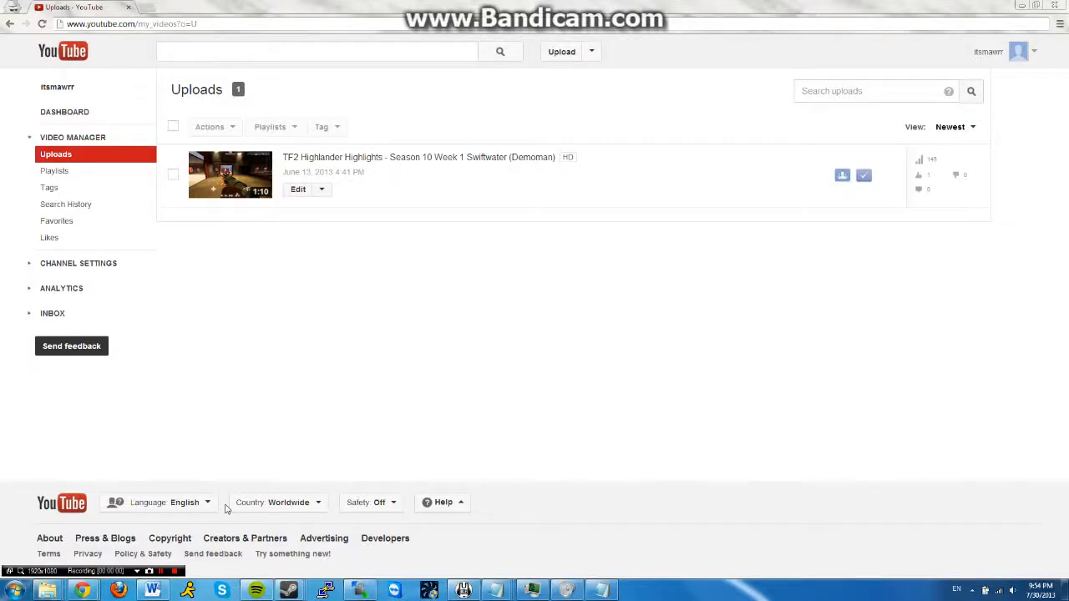
pyautogui.moveTo(331, 340)
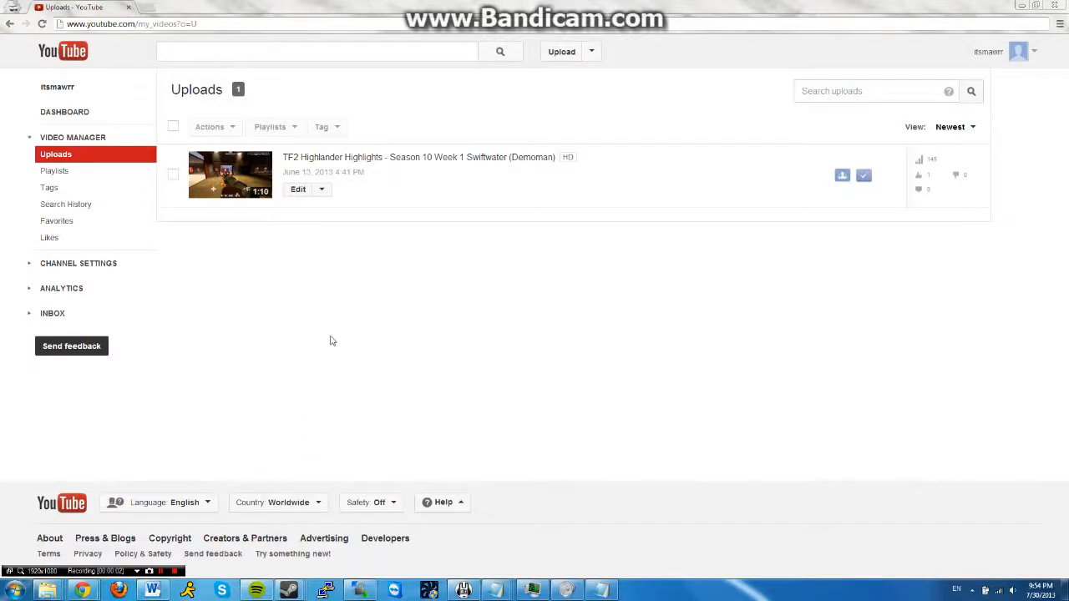
pyautogui.moveTo(434, 269)
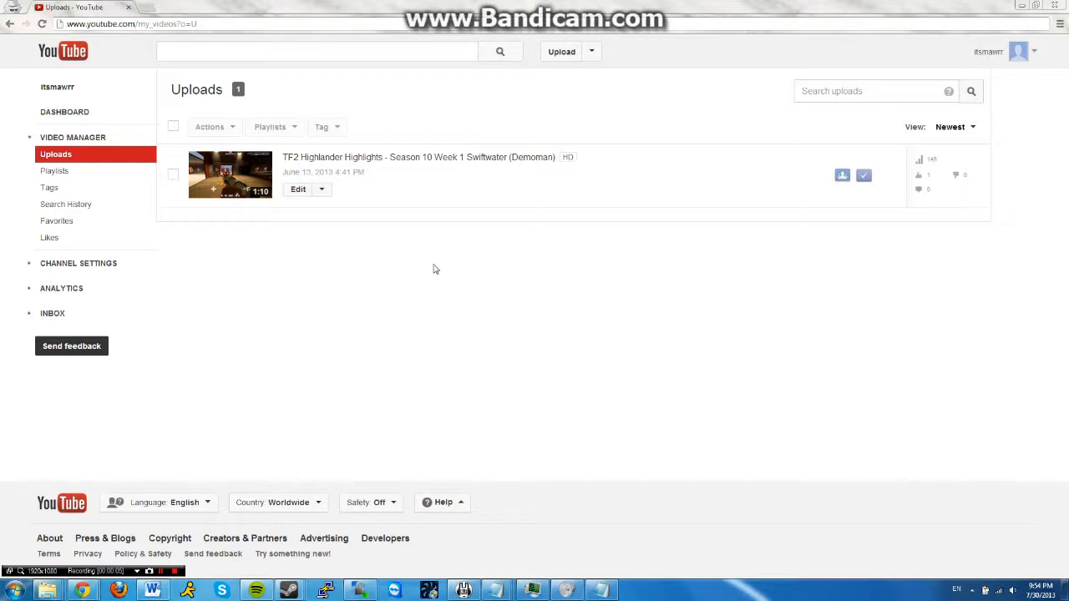
pyautogui.moveTo(341, 194)
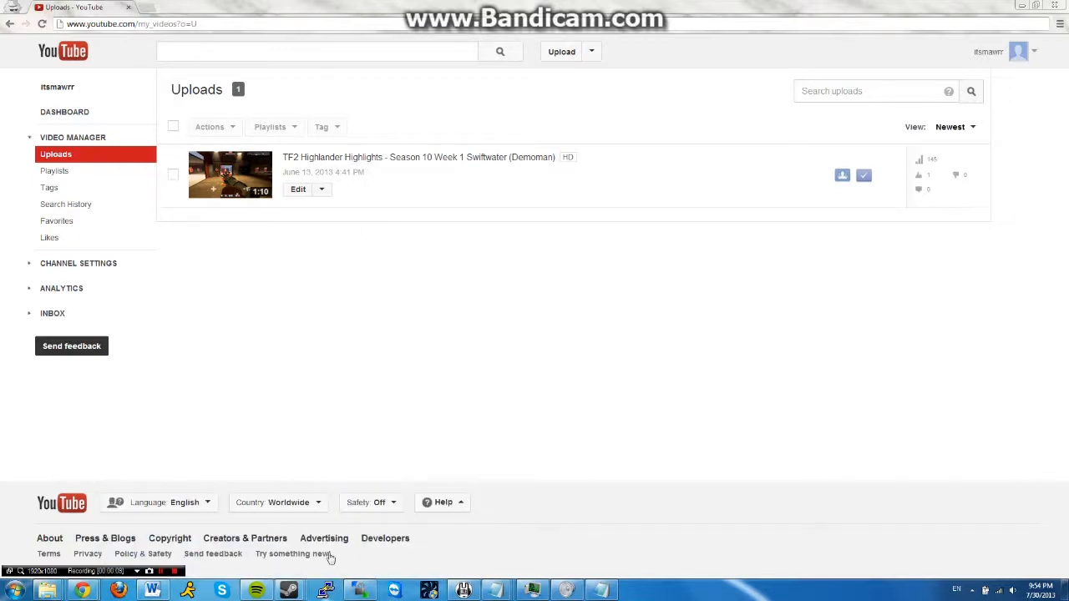
pyautogui.moveTo(351, 215)
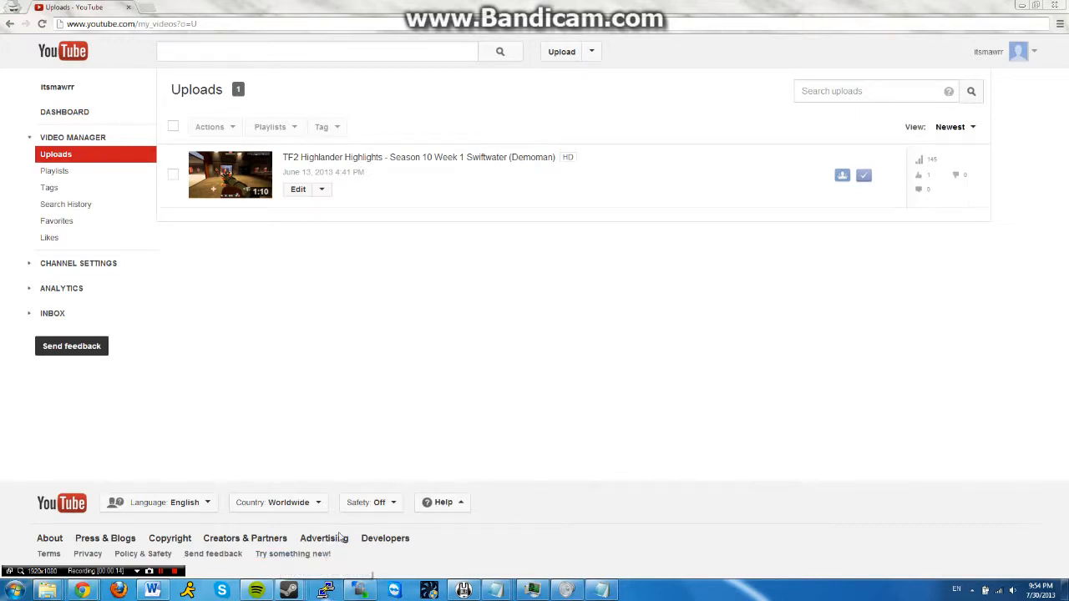
pyautogui.moveTo(337, 538)
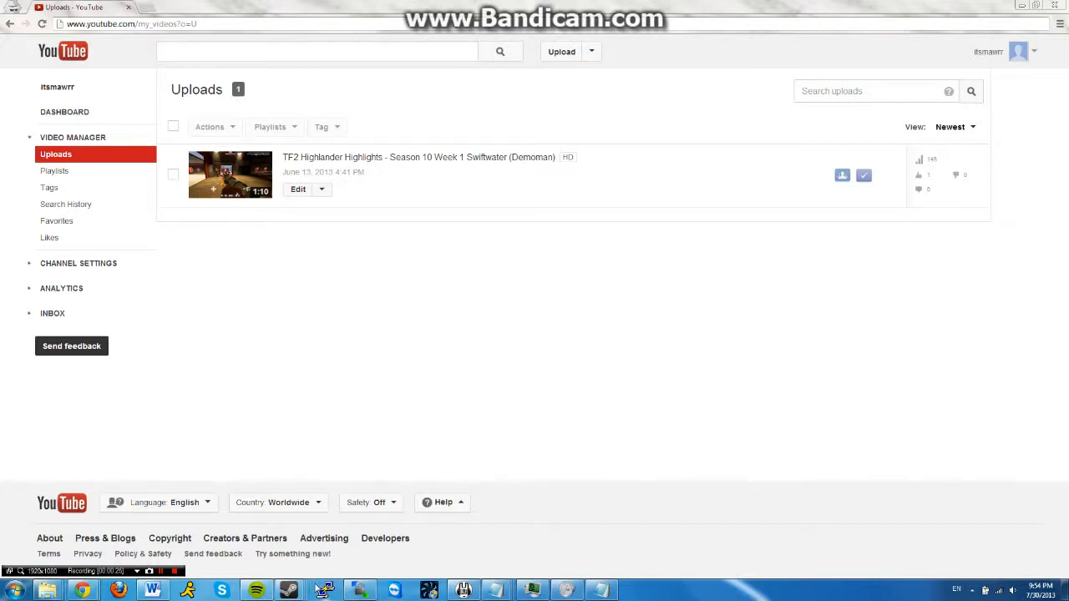
# Open an SSH session to host 172.245.62.15 and reach its login prompt
pyautogui.click(323, 591)
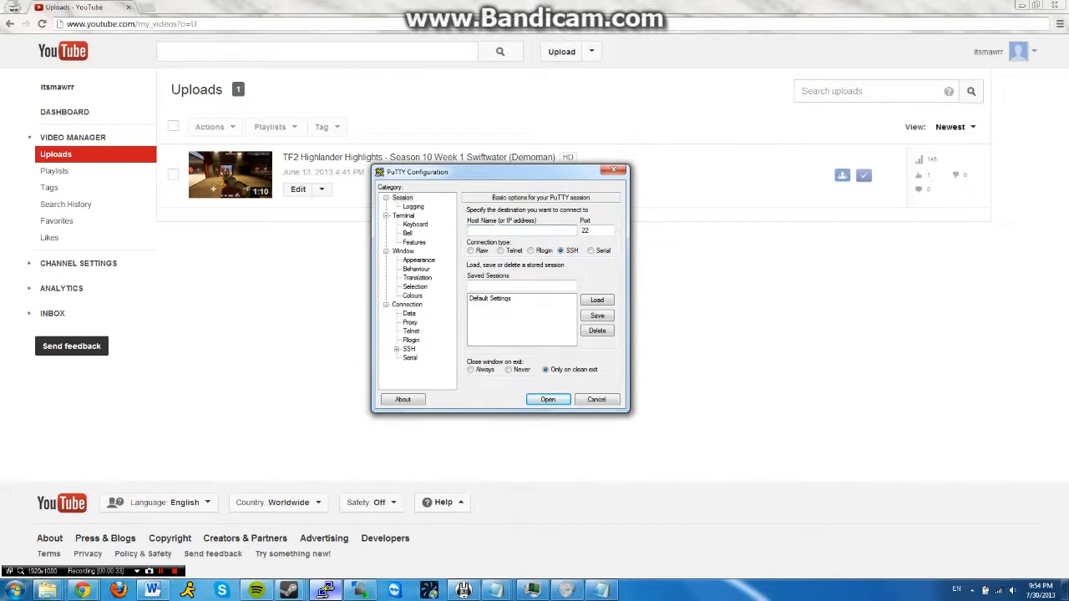
pyautogui.moveTo(541, 177)
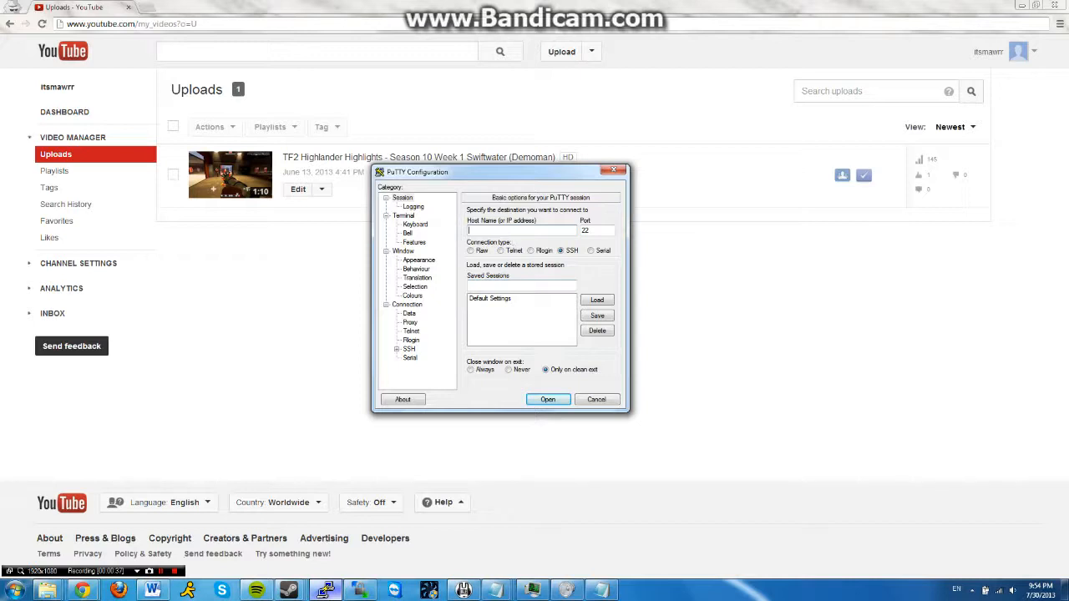
pyautogui.write('172.245.62.15')
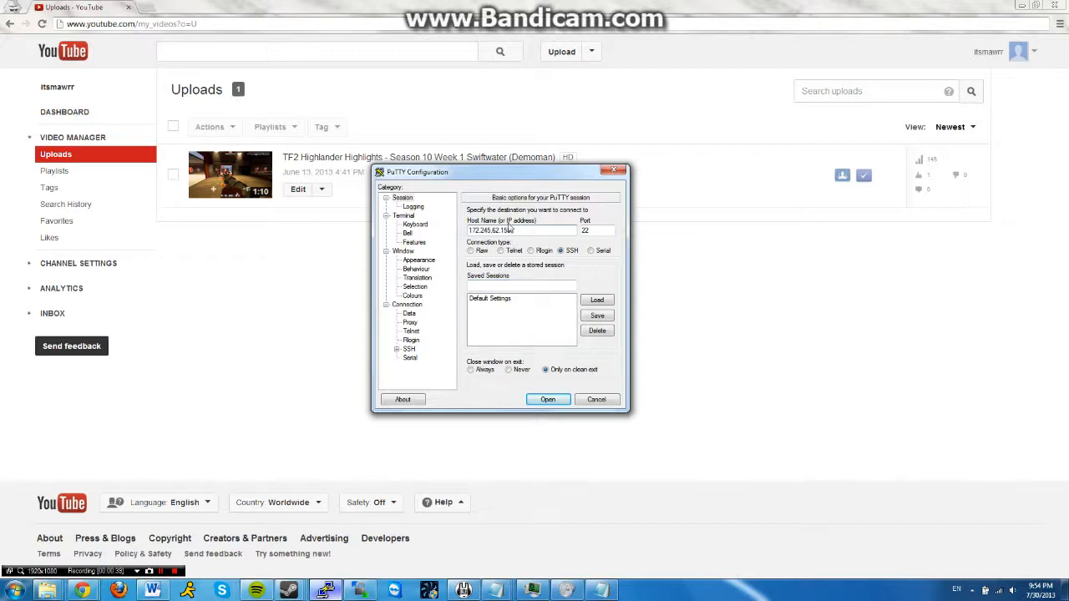
pyautogui.click(596, 399)
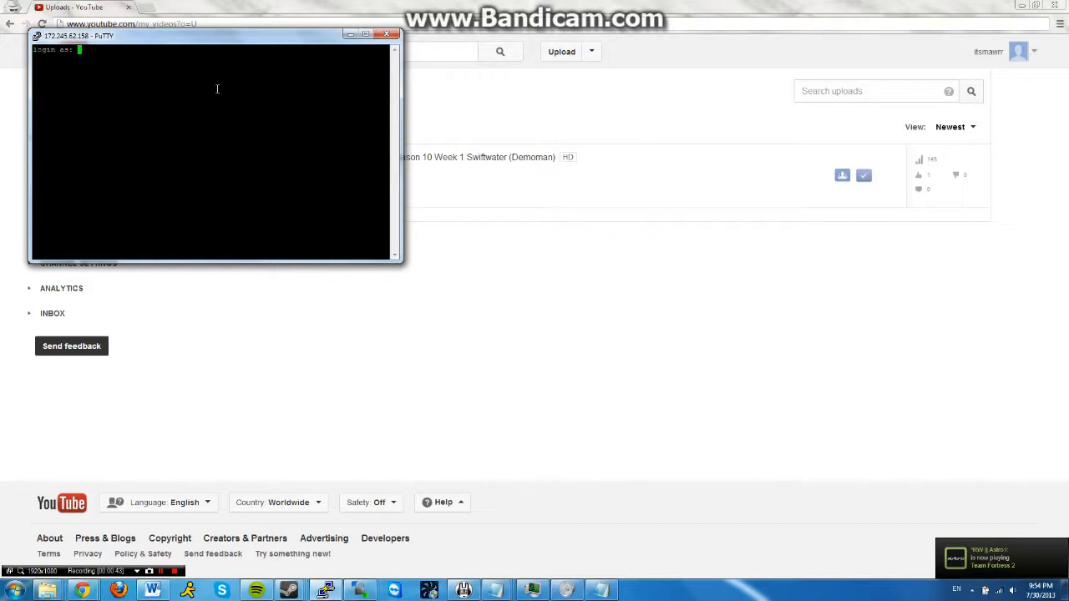
# Log in as root with its password to reach the Ubuntu shell
pyautogui.write('root')
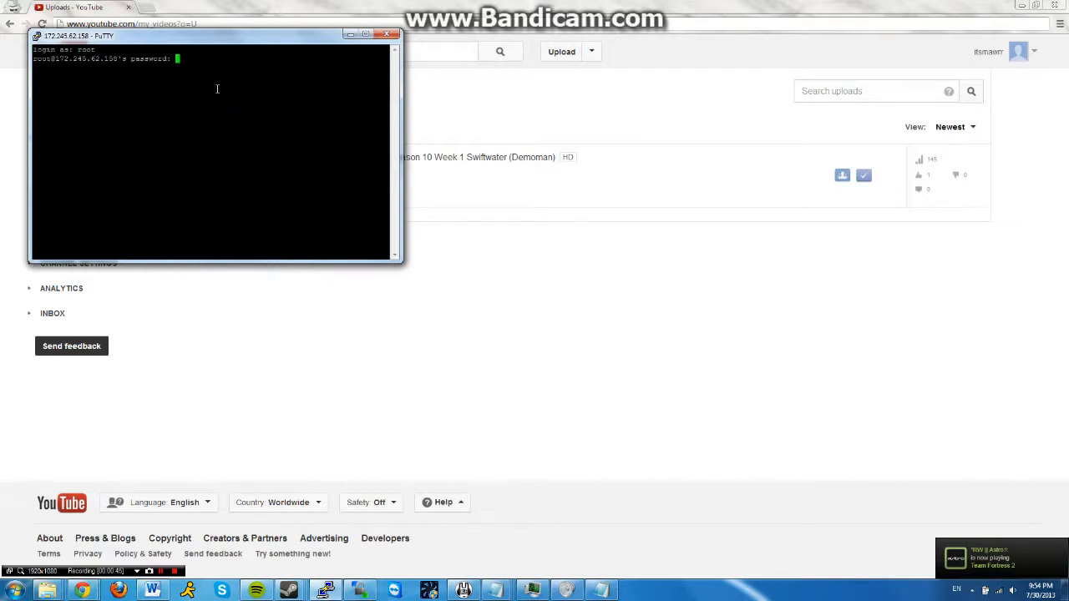
pyautogui.press('Return')
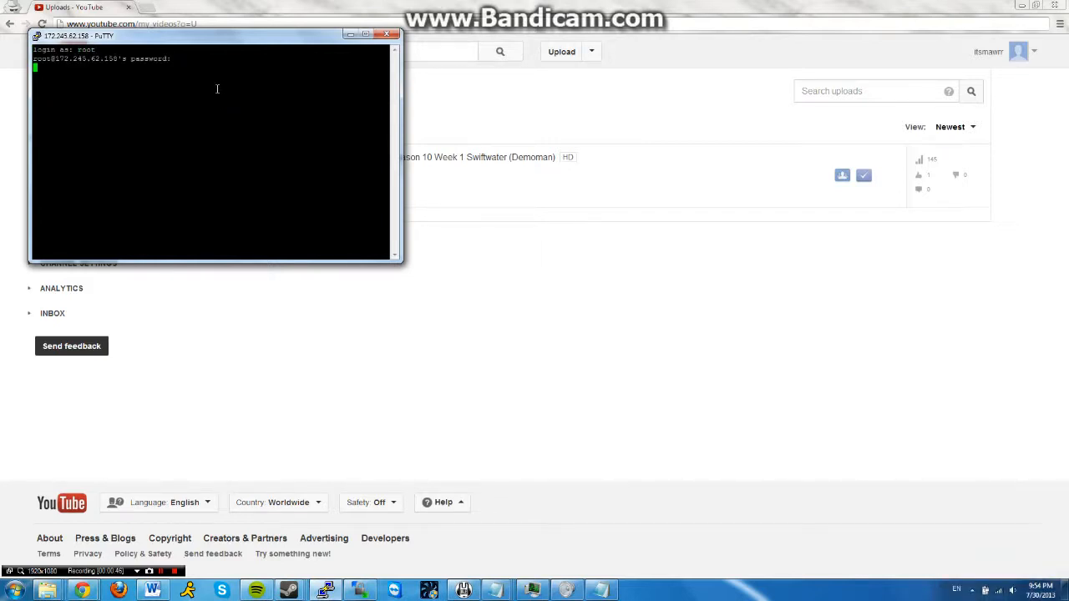
pyautogui.press('Return')
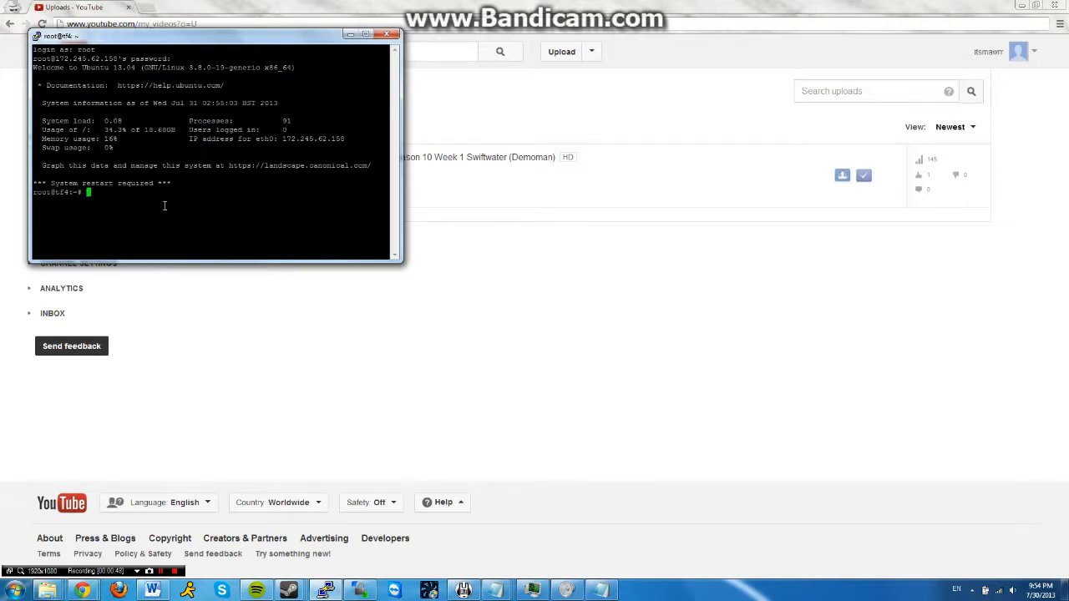
pyautogui.moveTo(153, 117)
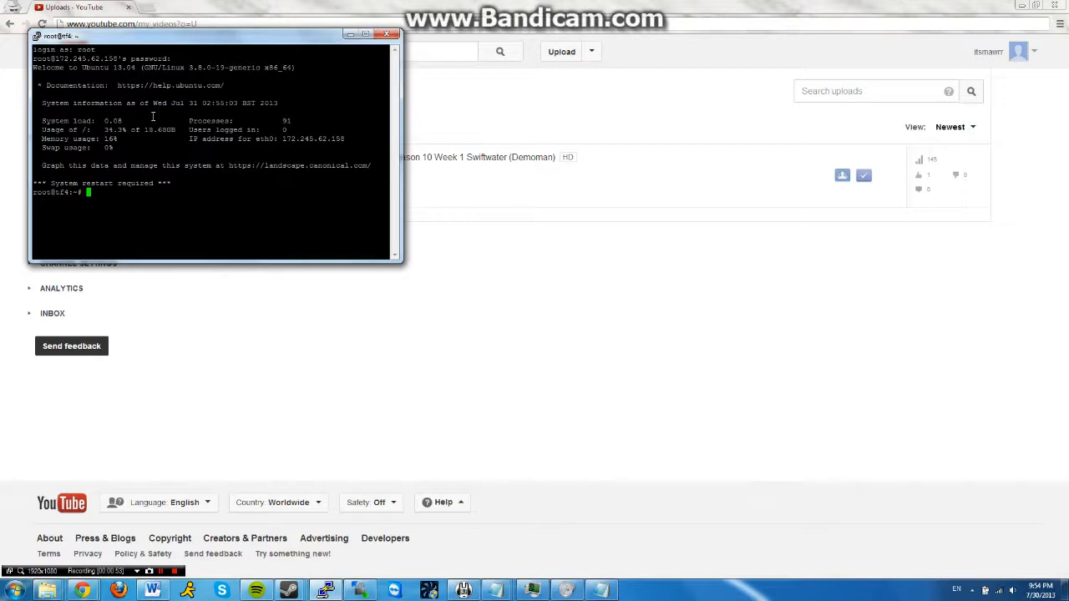
# Begin creating a new user account named tf2 with adduser
pyautogui.write('adduser')
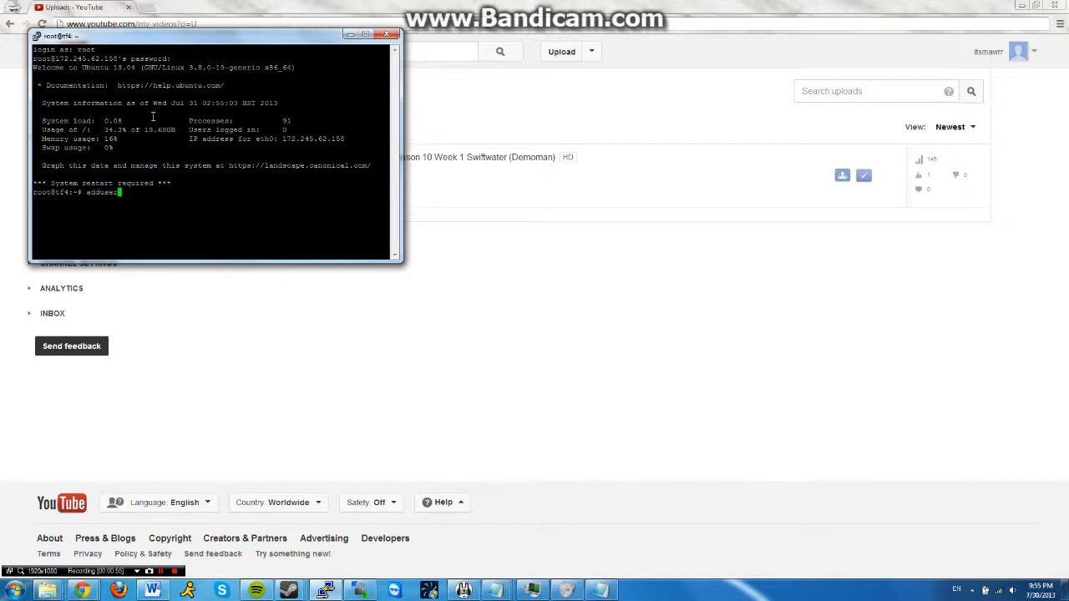
pyautogui.write('tf2')
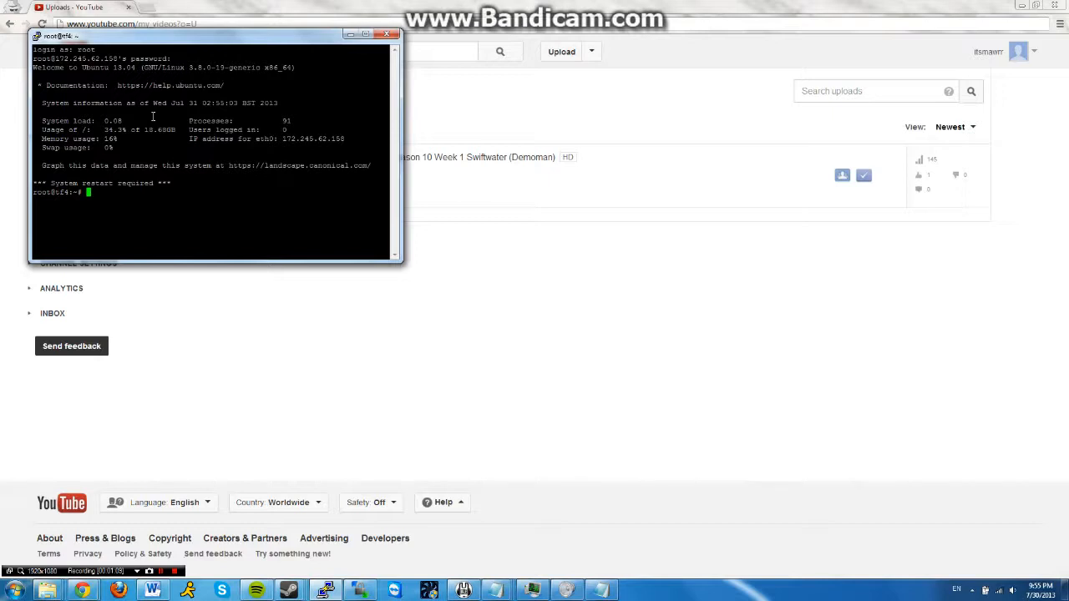
# Run 'login tf2' to switch the session to the tf2 user account
pyautogui.write('login tf2')
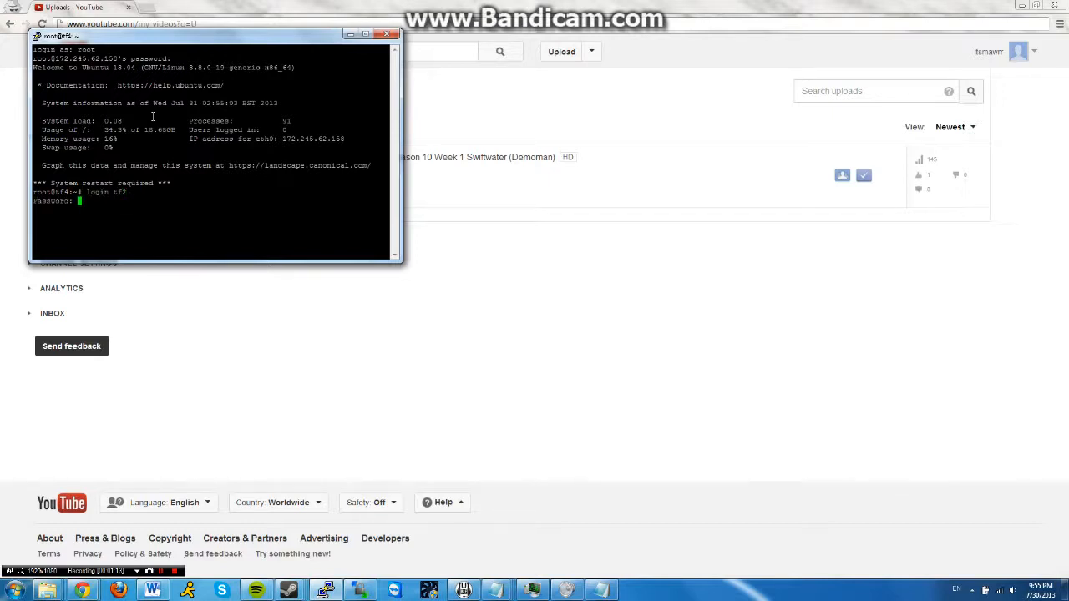
pyautogui.press('Return')
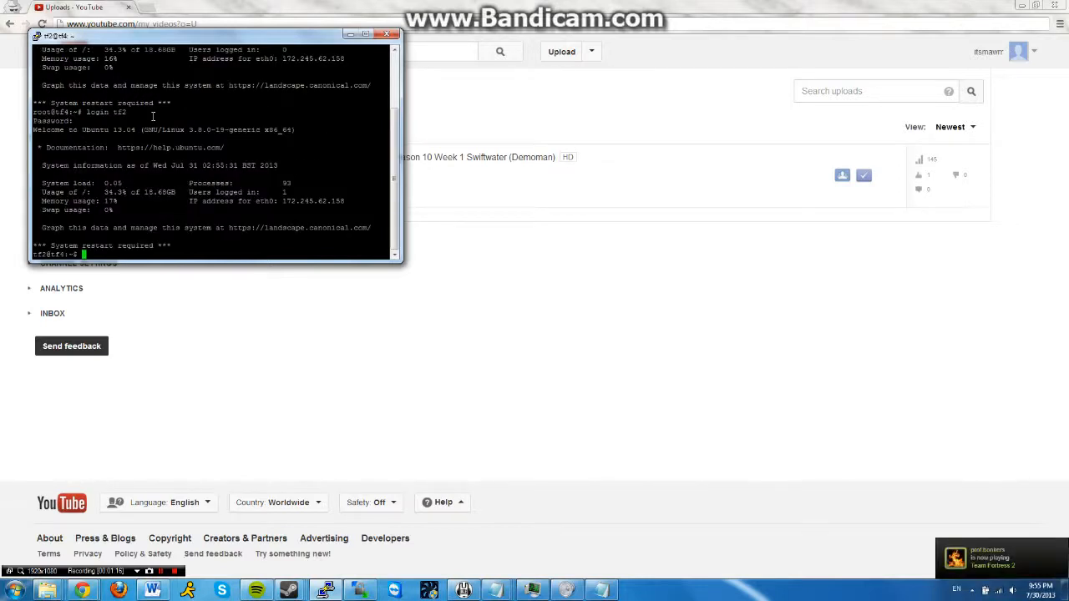
pyautogui.moveTo(270, 326)
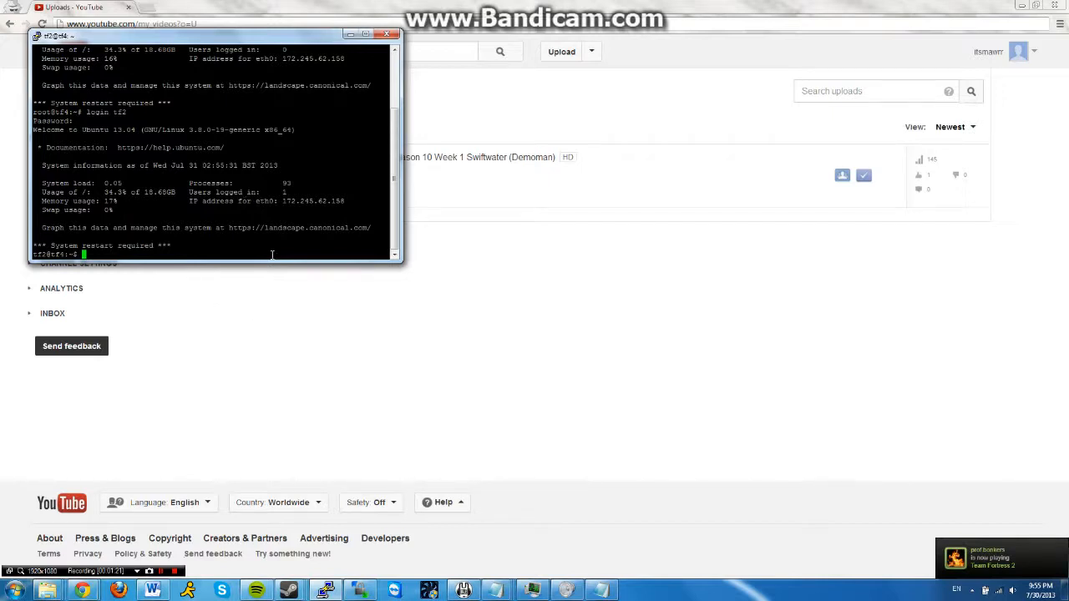
pyautogui.moveTo(287, 591)
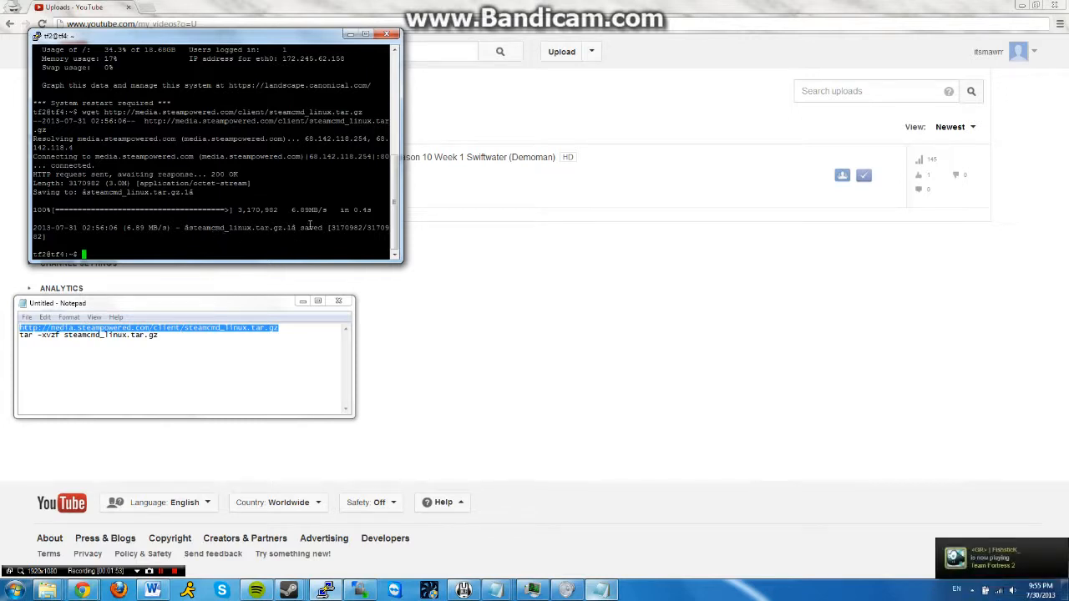
pyautogui.moveTo(284, 241)
pyautogui.write('tar')
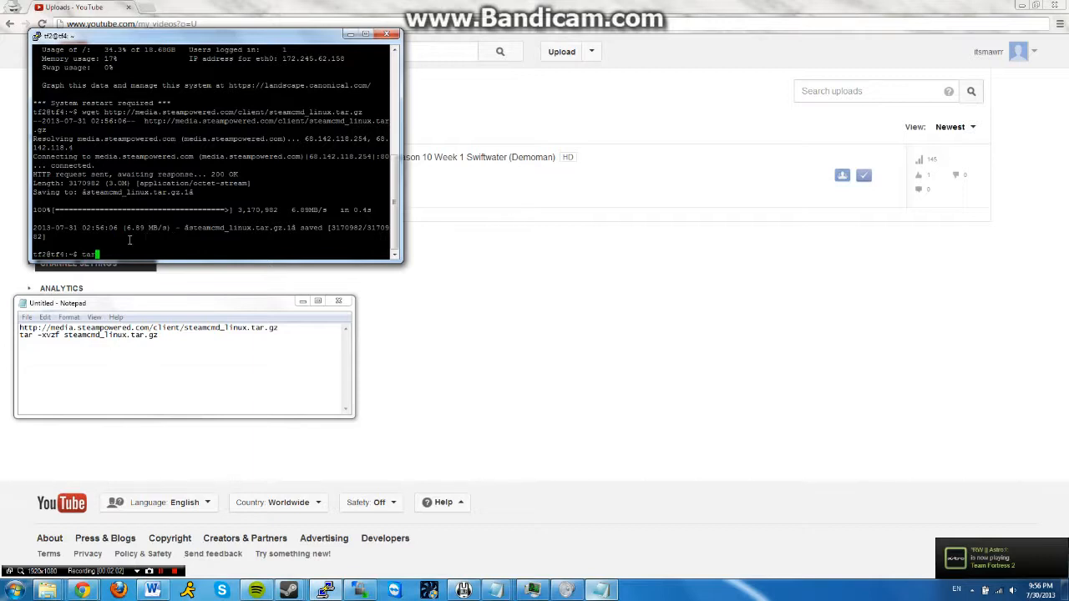
# Extract steamcmd_linux.tar.gz with tar -xvzf, producing steamcmd.sh and linux32 files
pyautogui.write('-x')
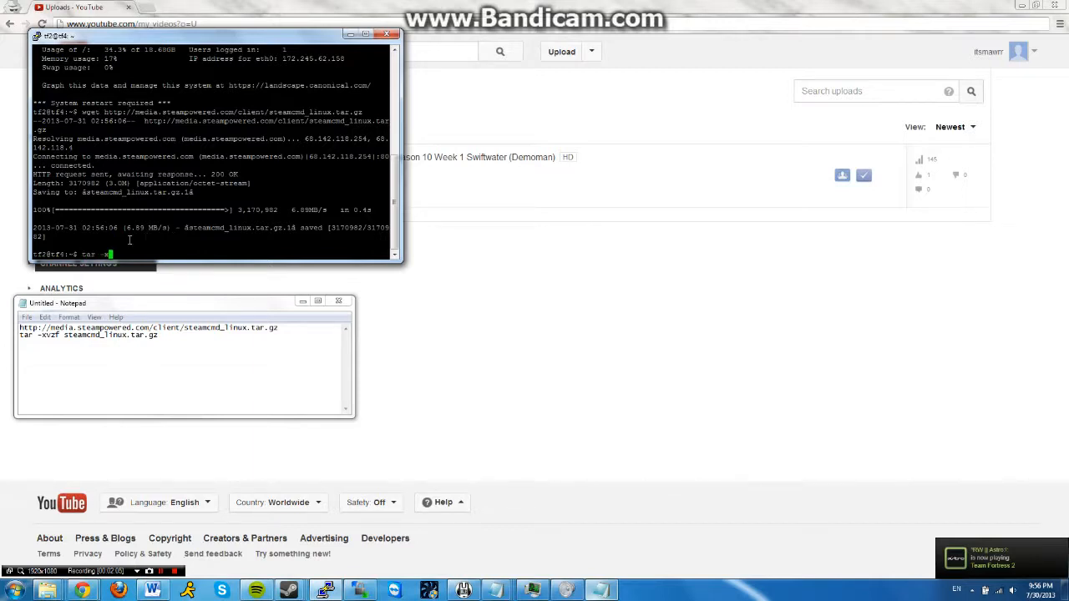
pyautogui.write('vzf steamcmd_linux.t')
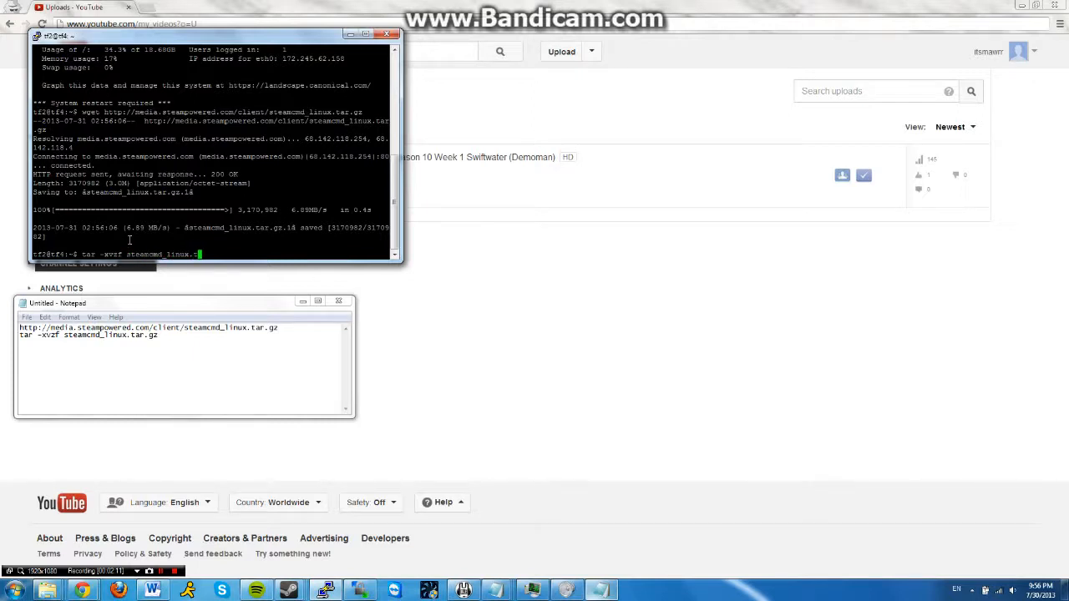
pyautogui.press('Return')
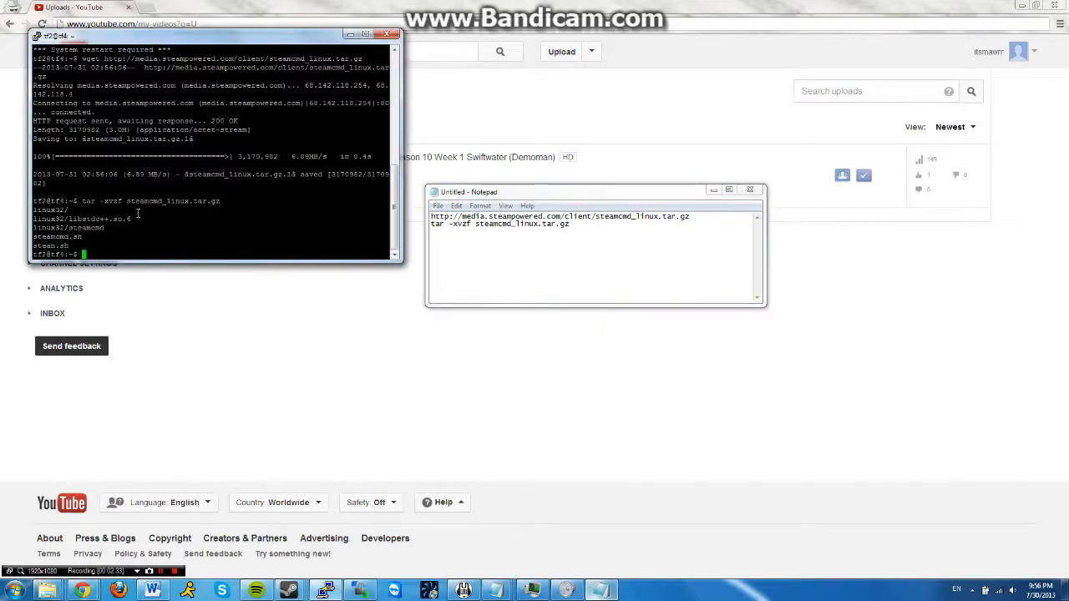
# Start ./steamcmd.sh and log in to Steam anonymously
pyautogui.write('./steam')
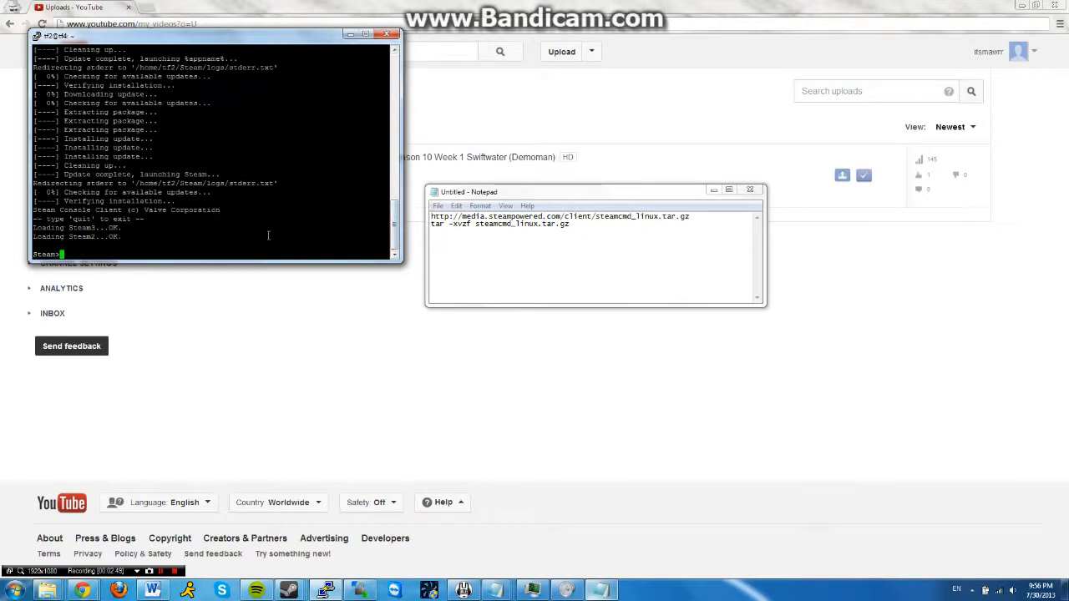
pyautogui.moveTo(293, 251)
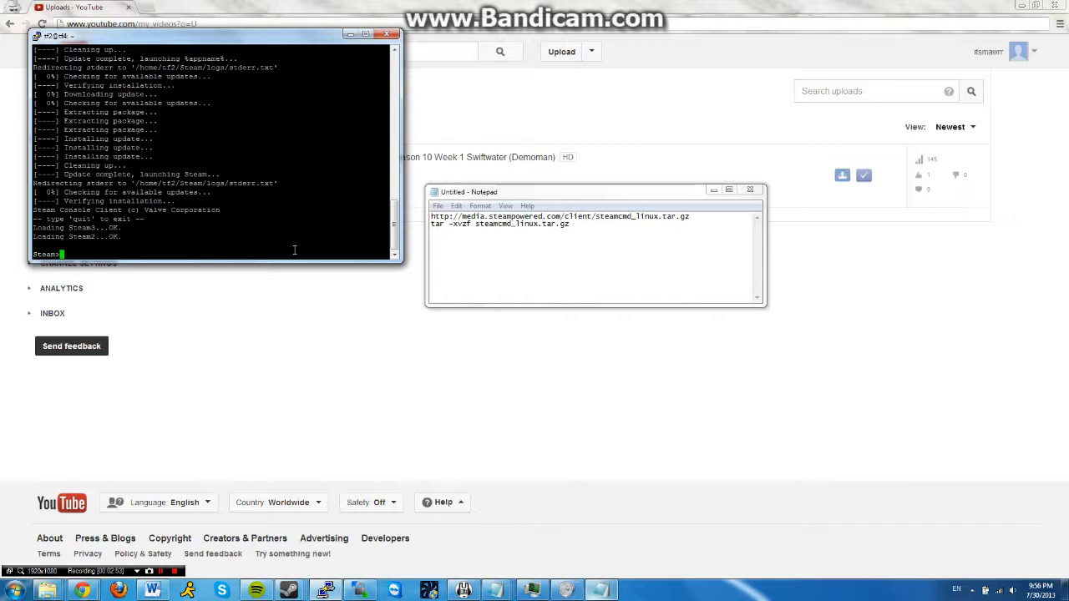
pyautogui.write('login ano')
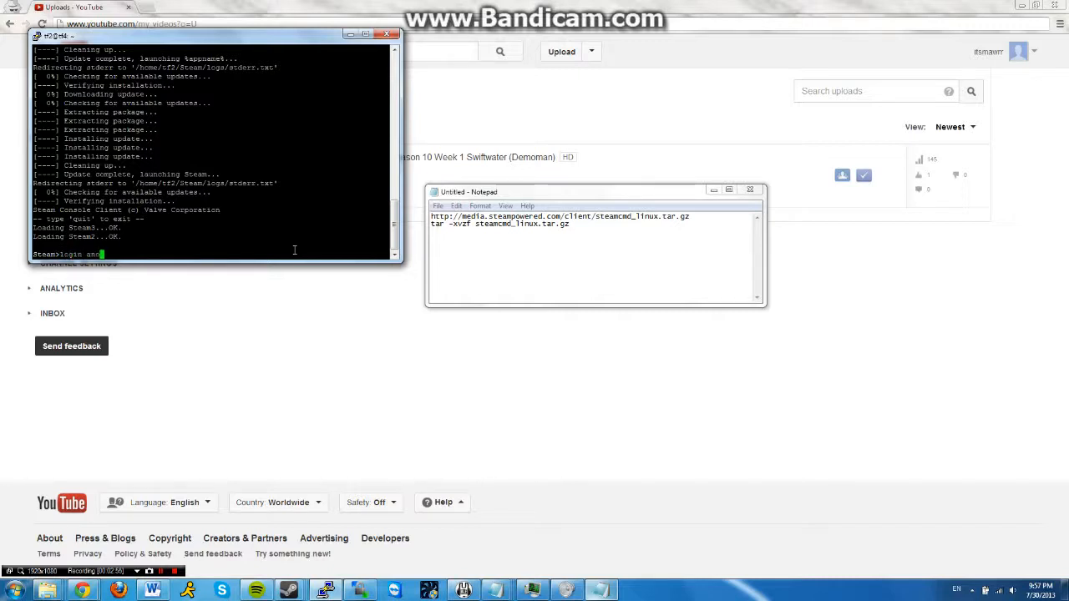
pyautogui.write('login anonymous')
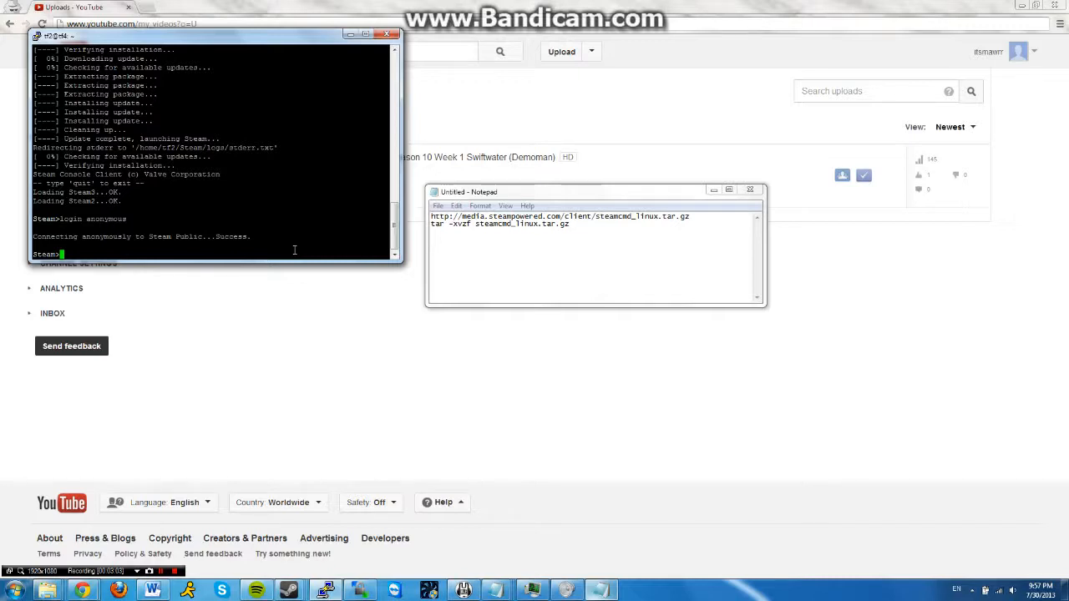
# Set SteamCMD's install directory to ./tf2 with force_install_dir
pyautogui.write('force')
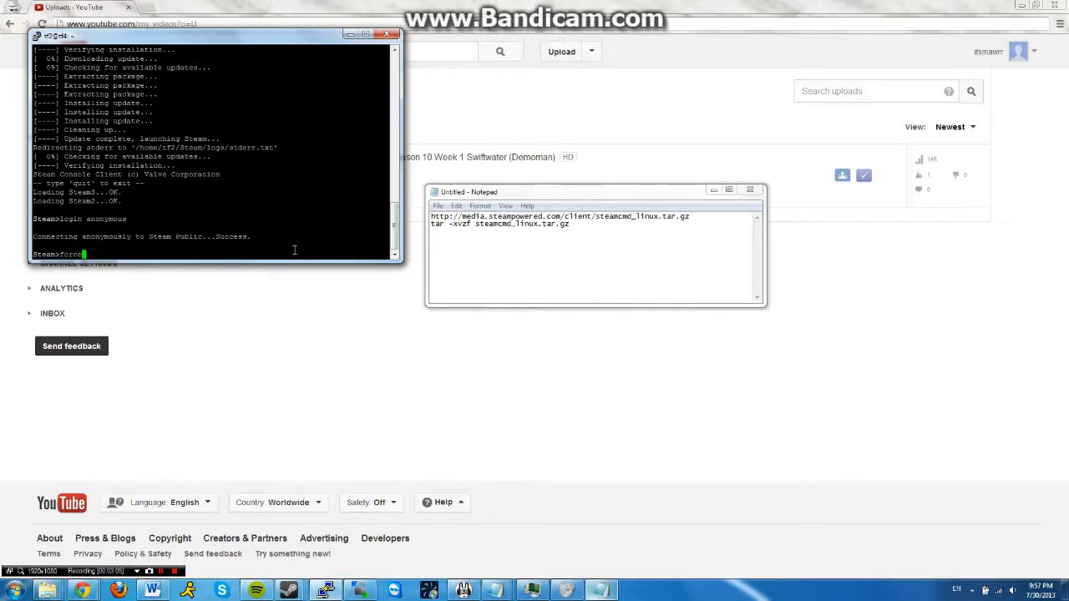
pyautogui.write('_install')
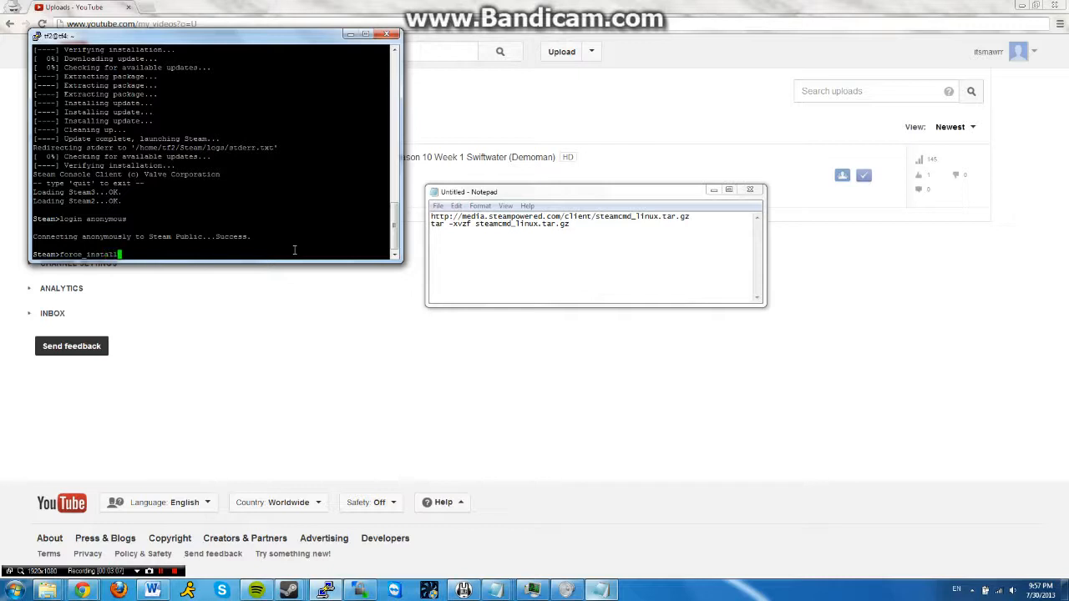
pyautogui.write('_dir')
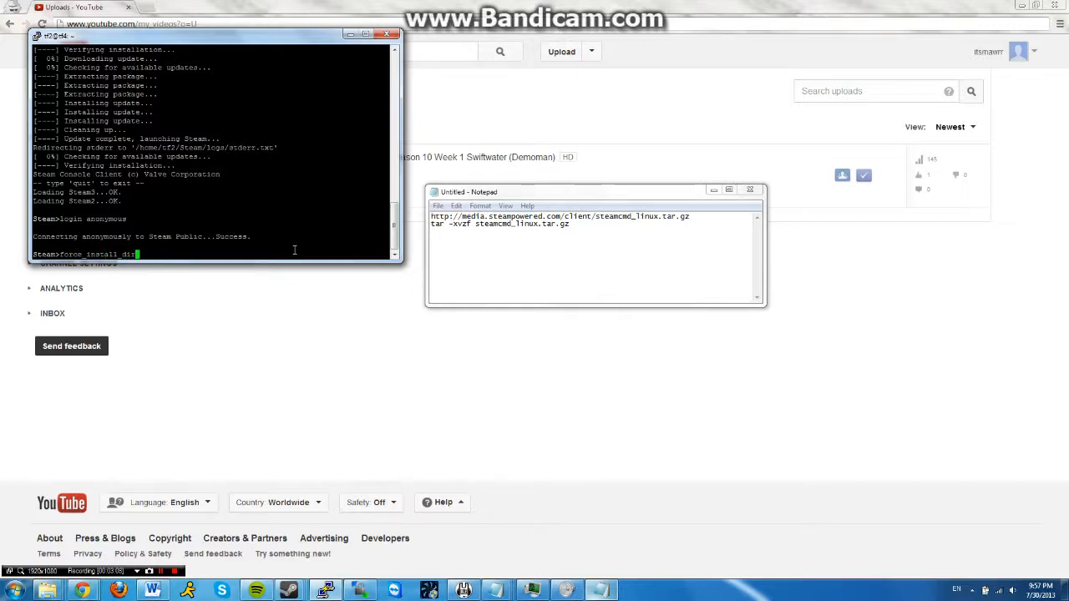
pyautogui.write('./tf2/')
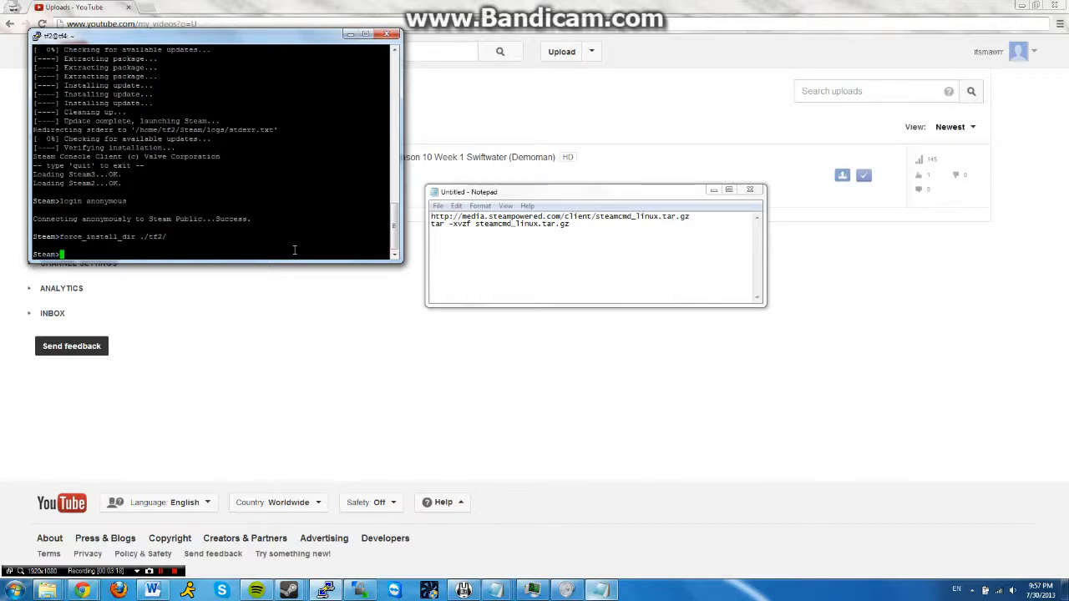
# Run app_update 232250 in SteamCMD, which reports the app up to date
pyautogui.write('app_update')
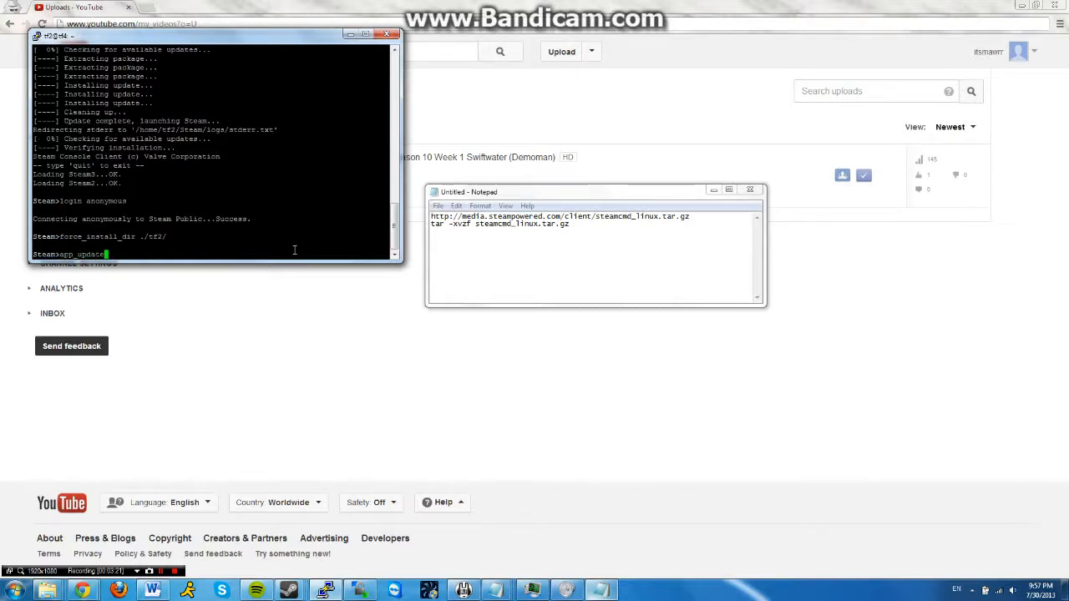
pyautogui.write('232250')
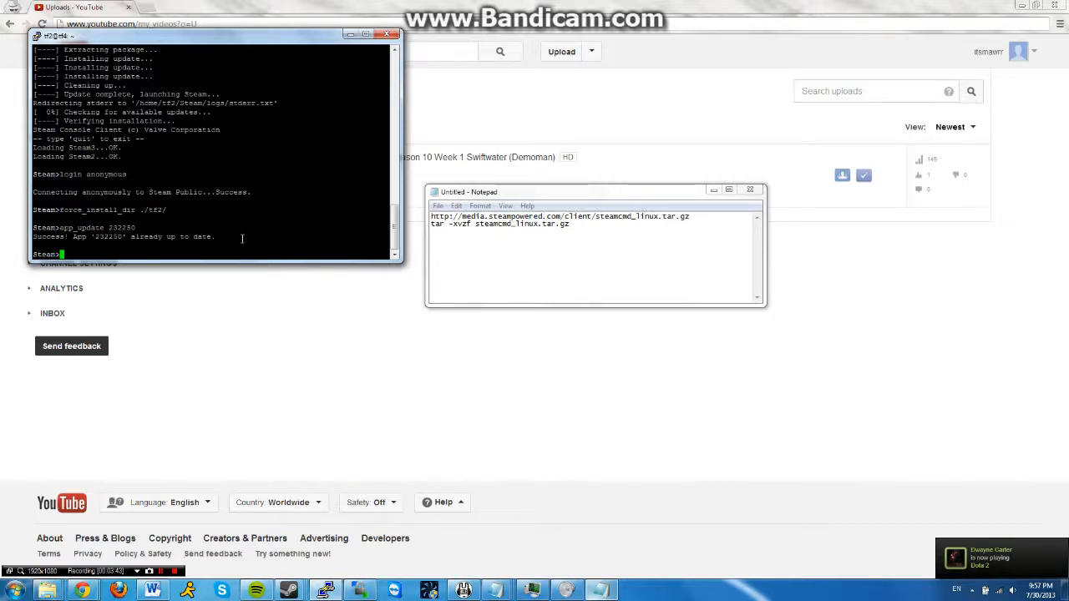
# Run app_update 232250 validate and wait for file validation to succeed
pyautogui.write('app_update')
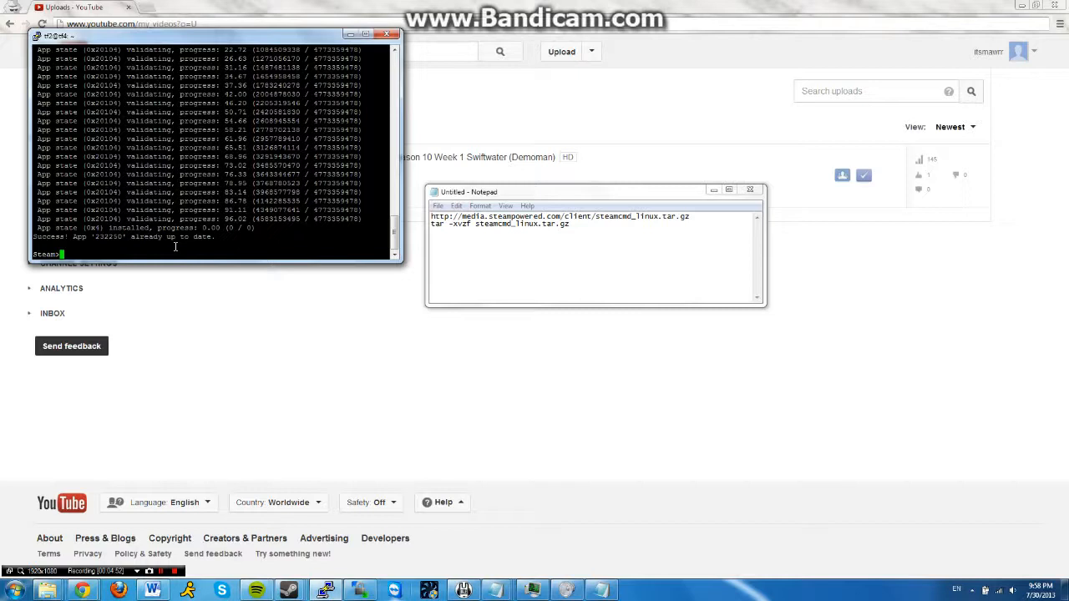
# Quit SteamCMD and change into the tf2 directory
pyautogui.write('quit')
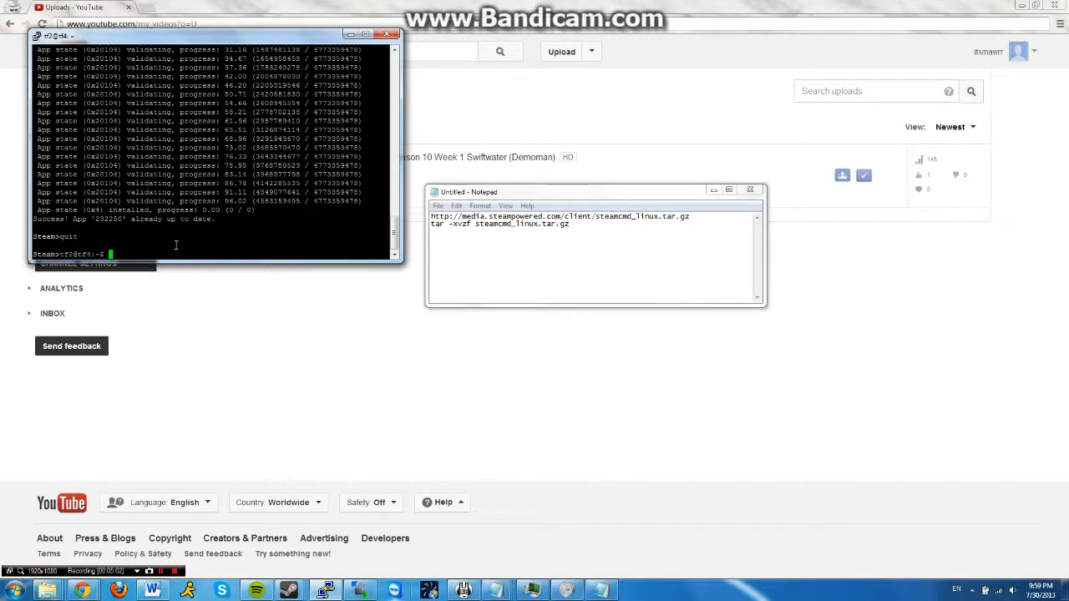
pyautogui.write('cd')
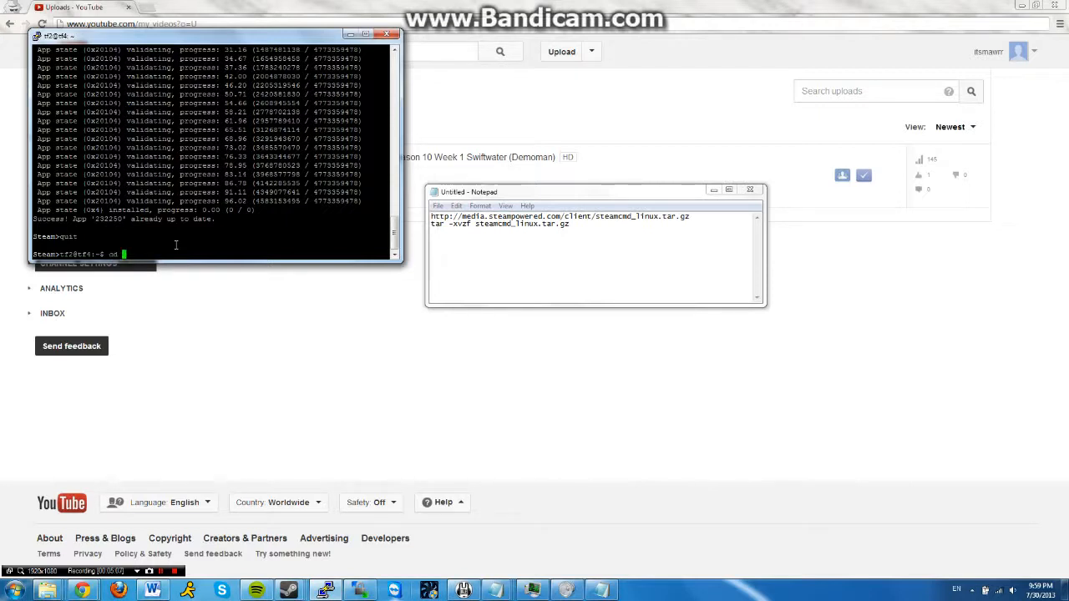
pyautogui.write('cd tf2')
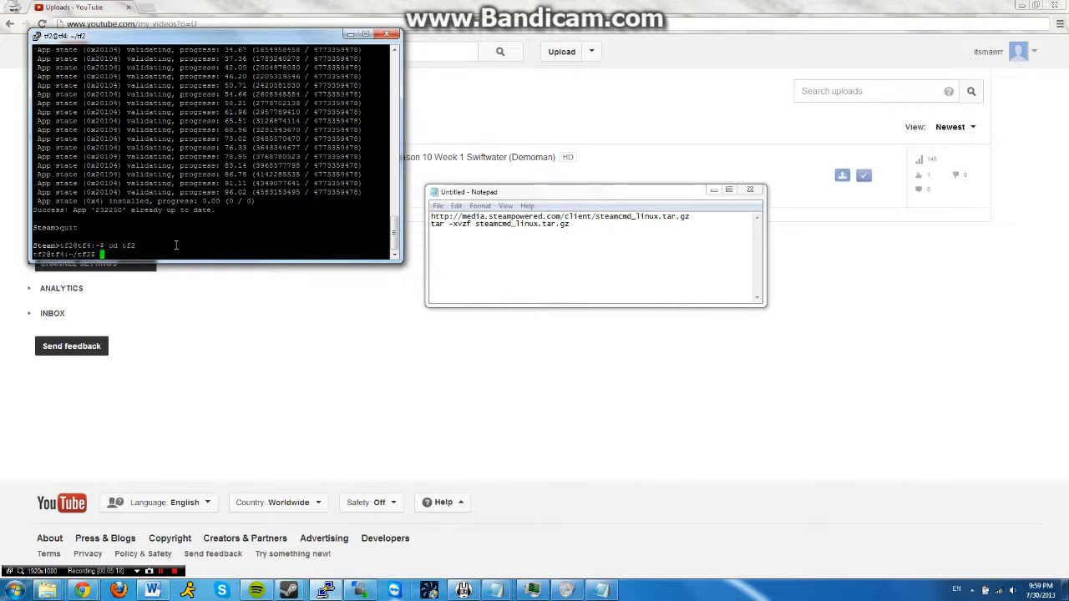
# Launch ./srcds_run -game tf with 15 max players on map pl_badwater
pyautogui.write('./srcds_run -game')
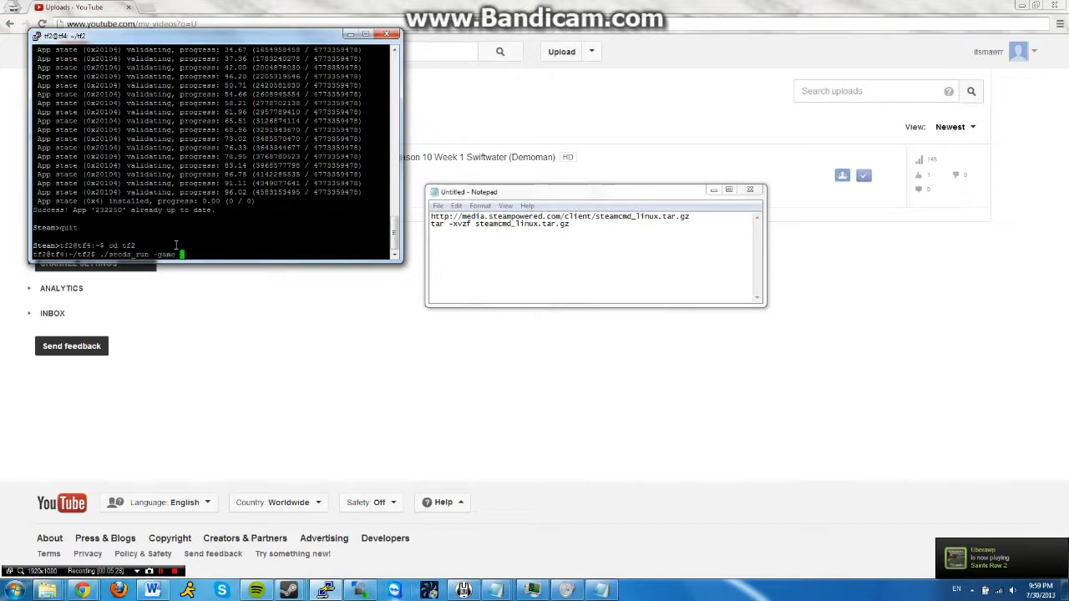
pyautogui.write('tf -maxplayers 1')
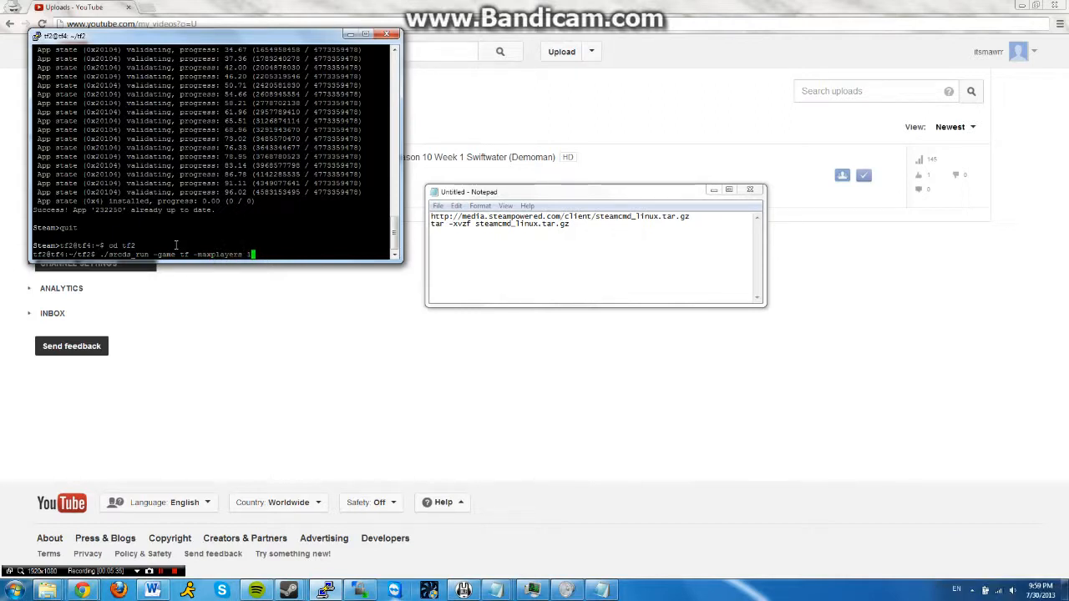
pyautogui.write('5')
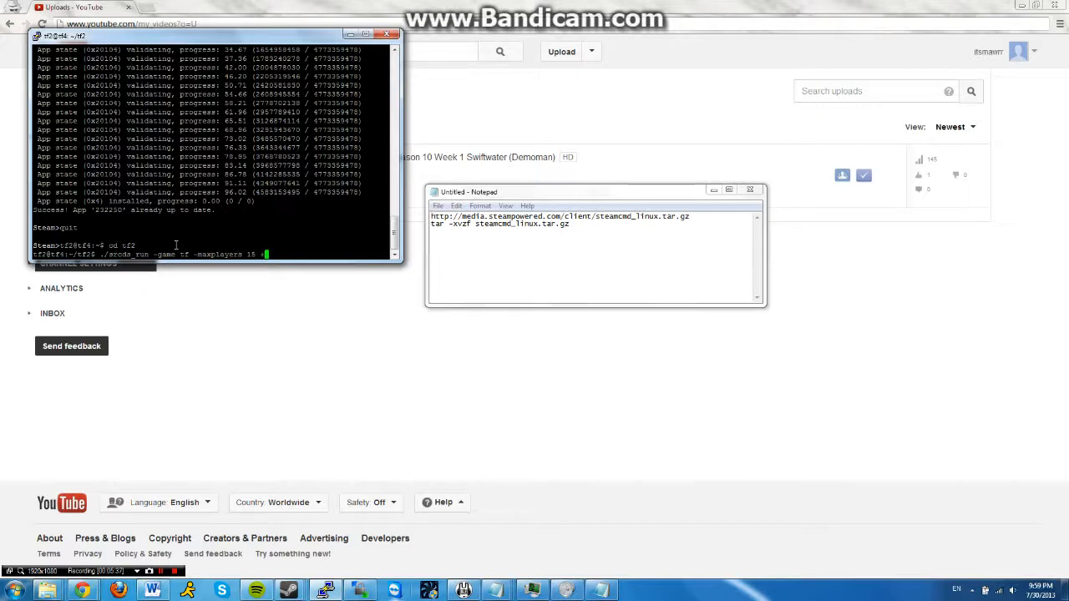
pyautogui.write('+map')
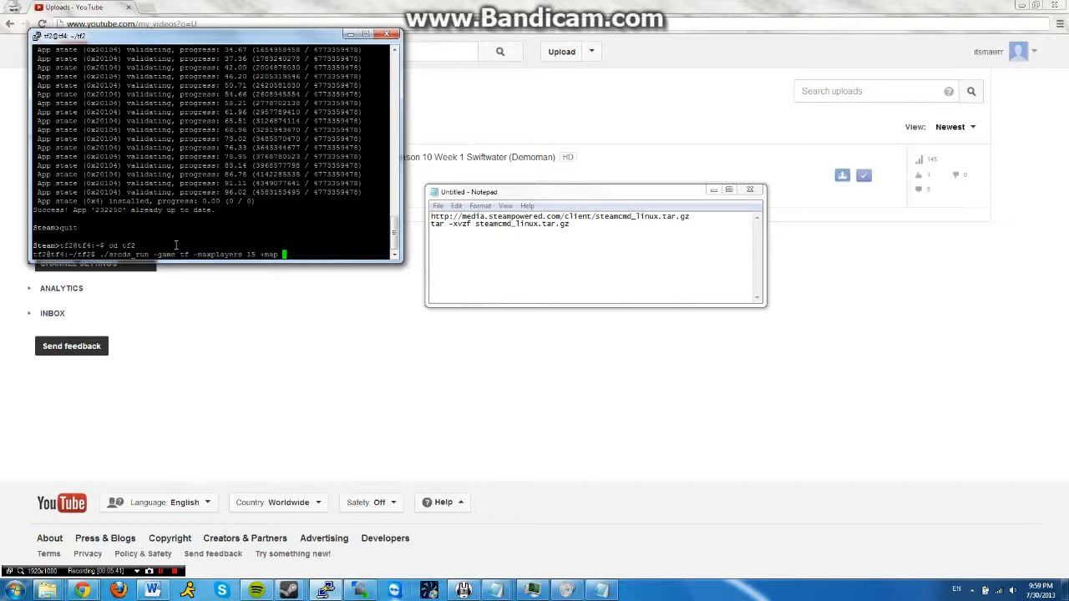
pyautogui.write('pl_badwater')
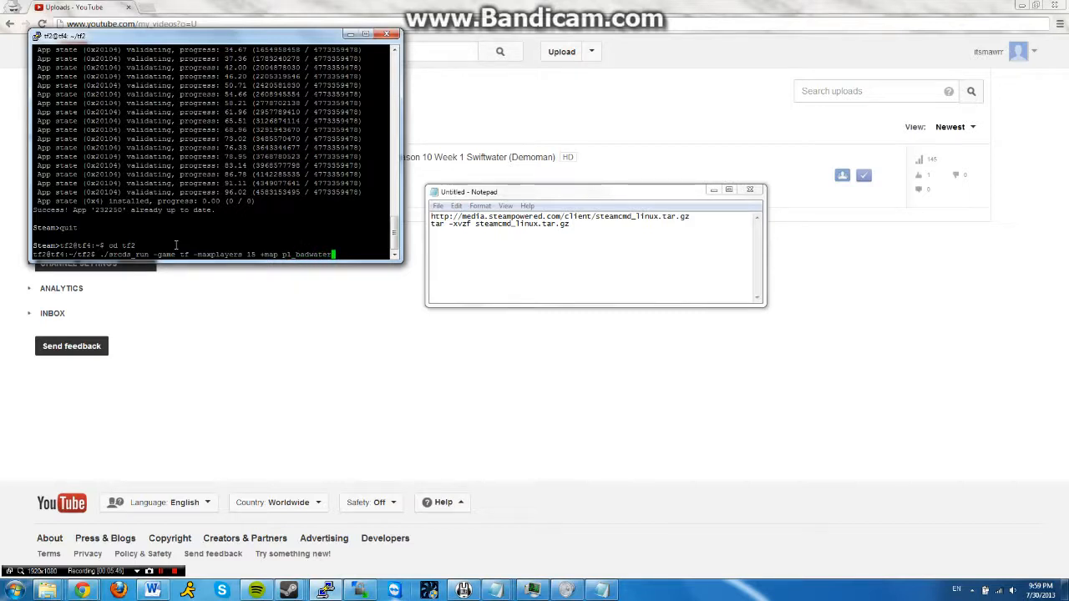
pyautogui.write('-o')
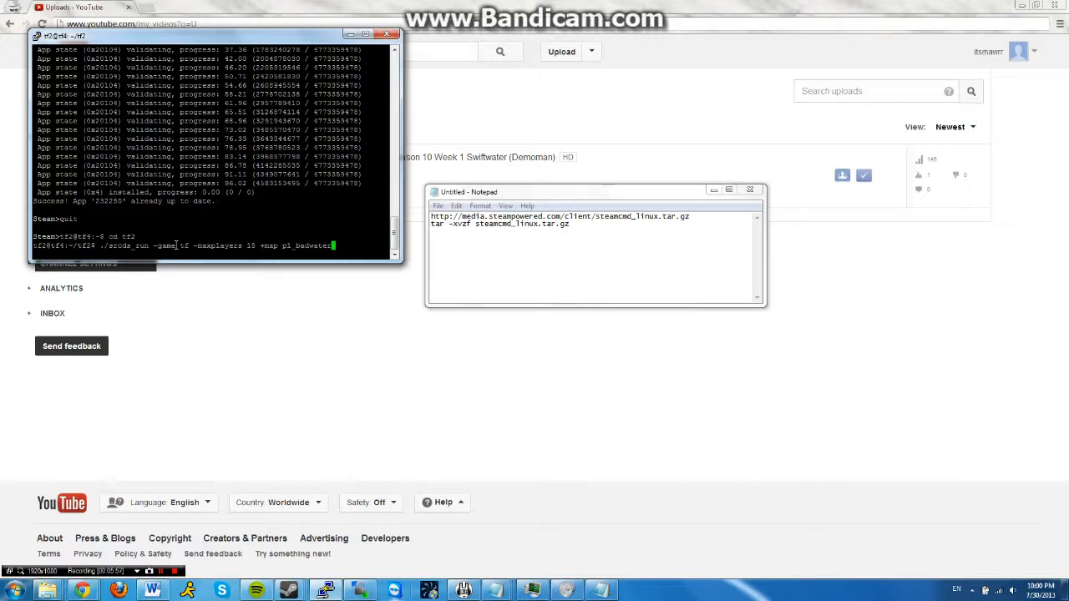
pyautogui.press('Return')
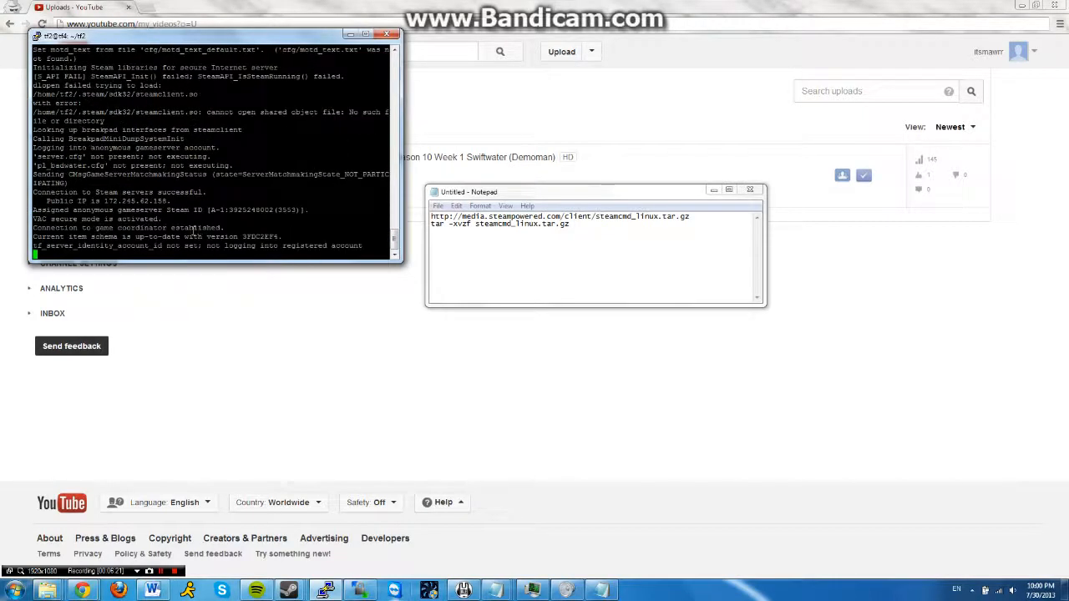
pyautogui.moveTo(244, 215)
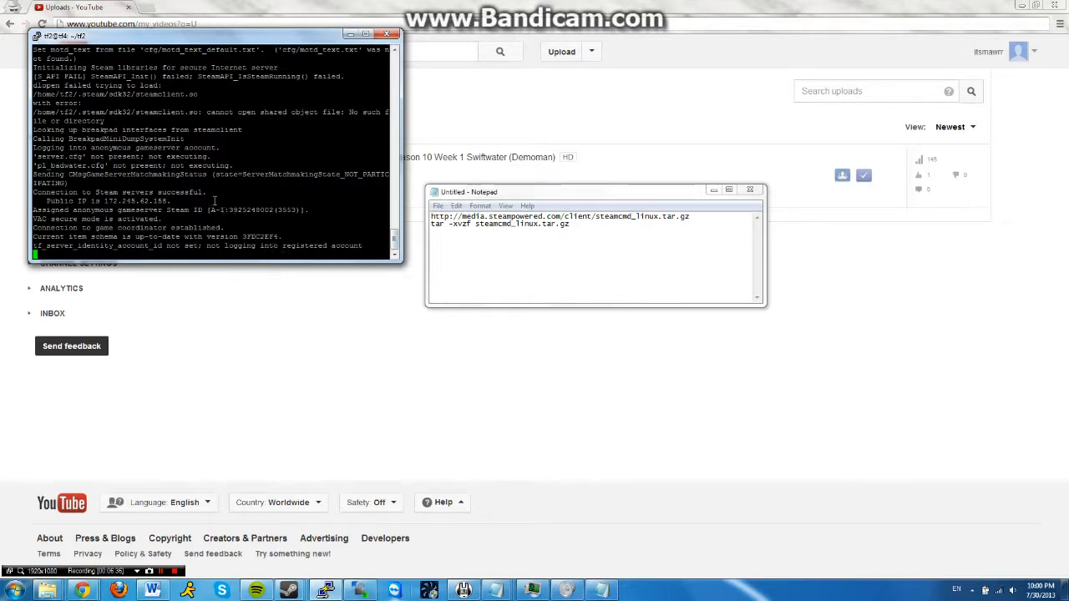
# After startup completes with VAC secure mode, quit the server back to the shell
pyautogui.write('quit')
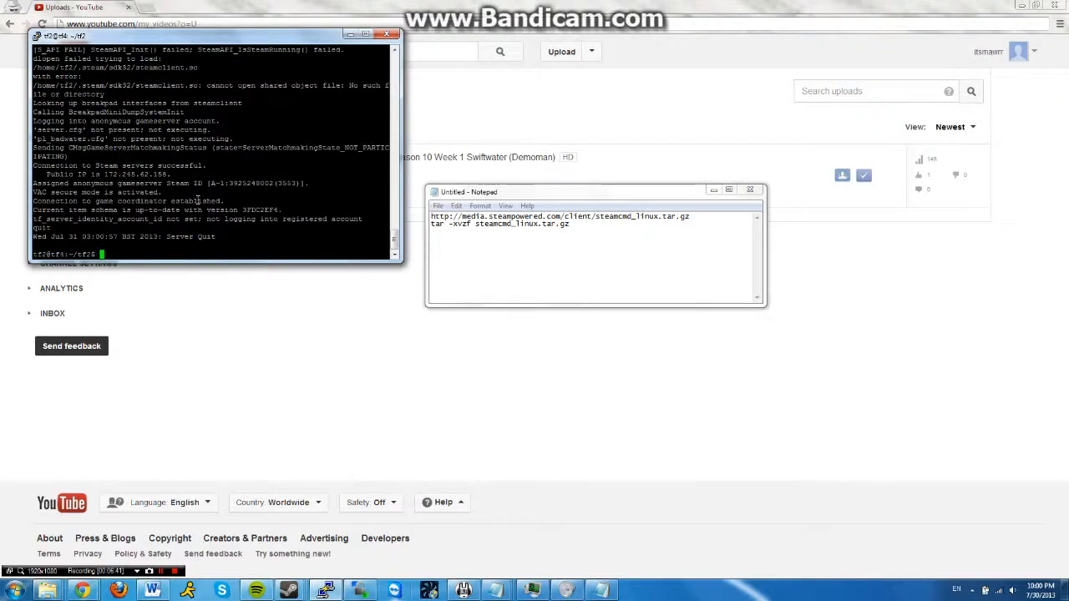
pyautogui.moveTo(284, 157)
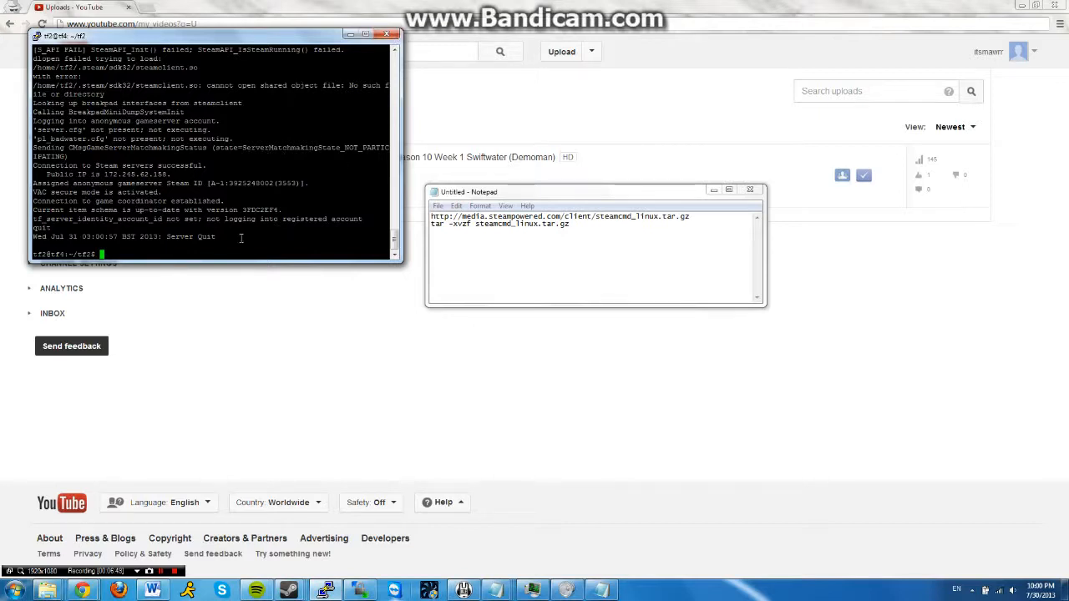
# Relaunch the server via screen -S tf2 ./srcds_run -game tf +maxplayers 15, then close PuTTY
pyautogui.write('acre')
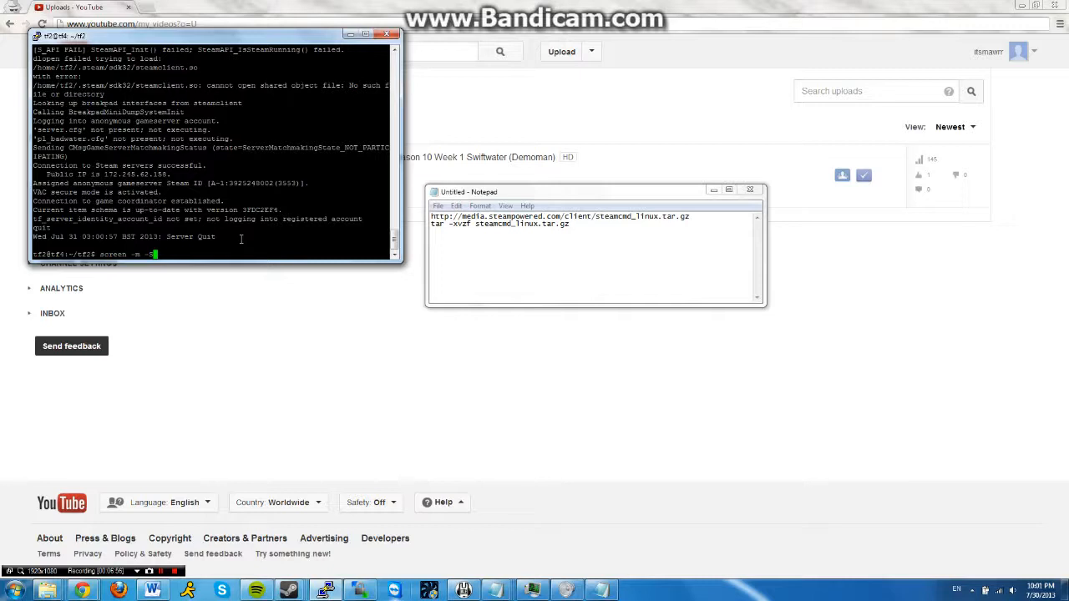
pyautogui.write('tf2')
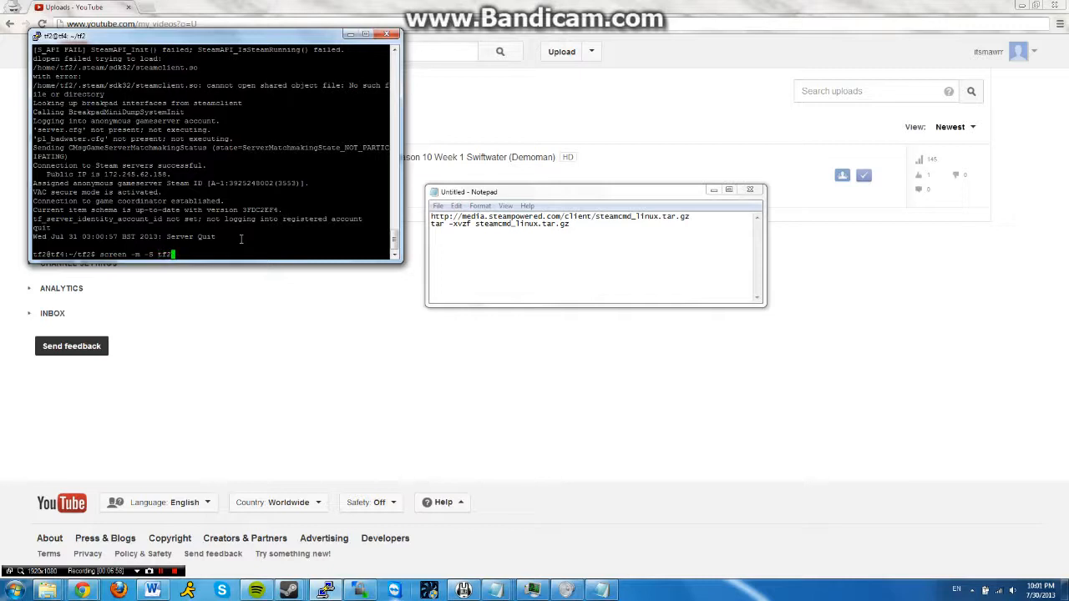
pyautogui.write('./r')
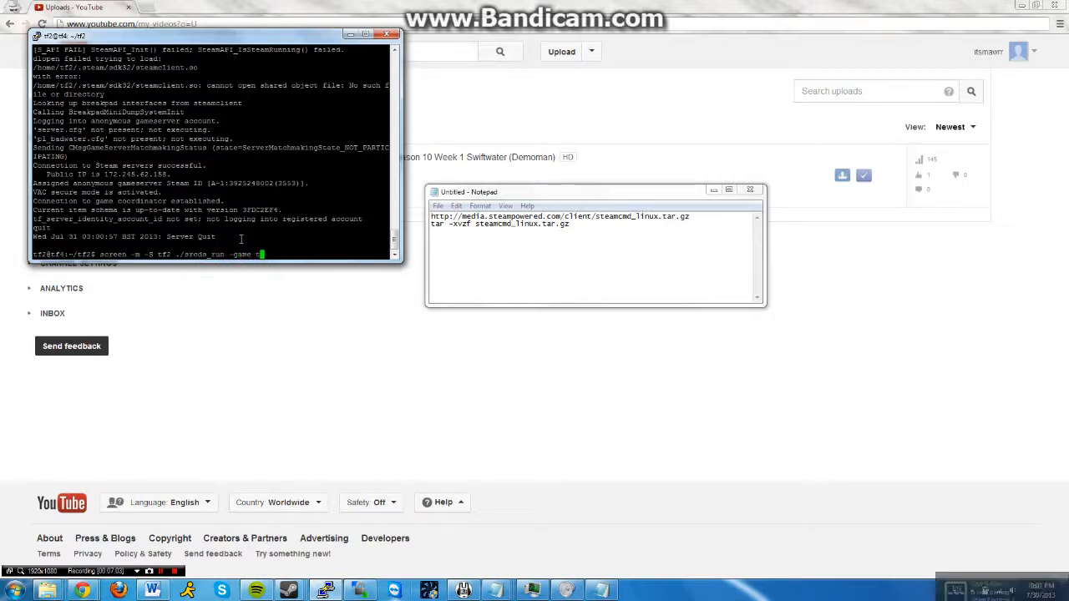
pyautogui.write('-maxplayers')
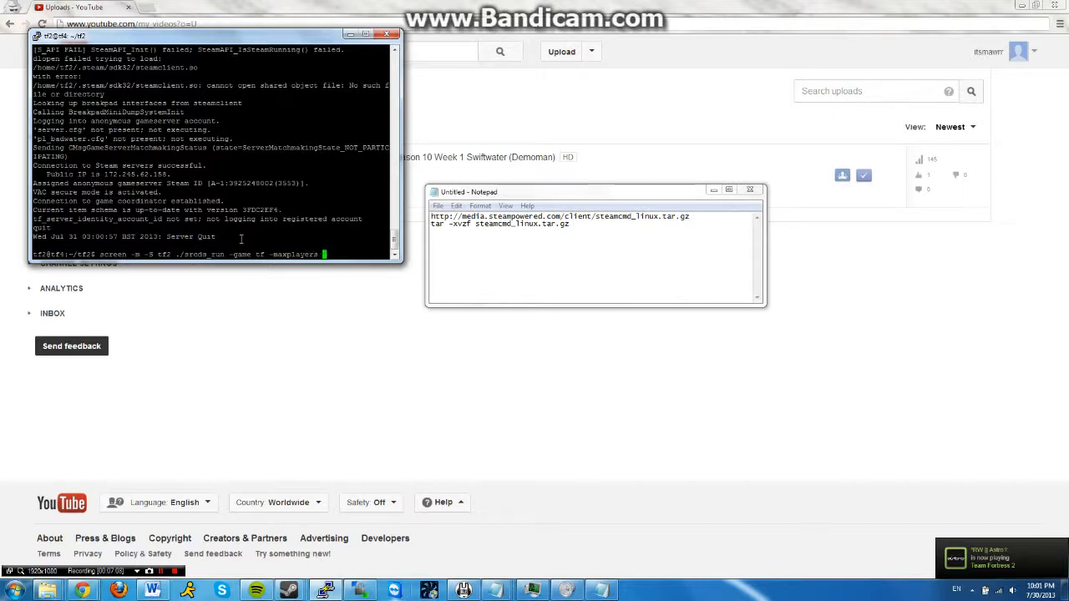
pyautogui.write('15 -m')
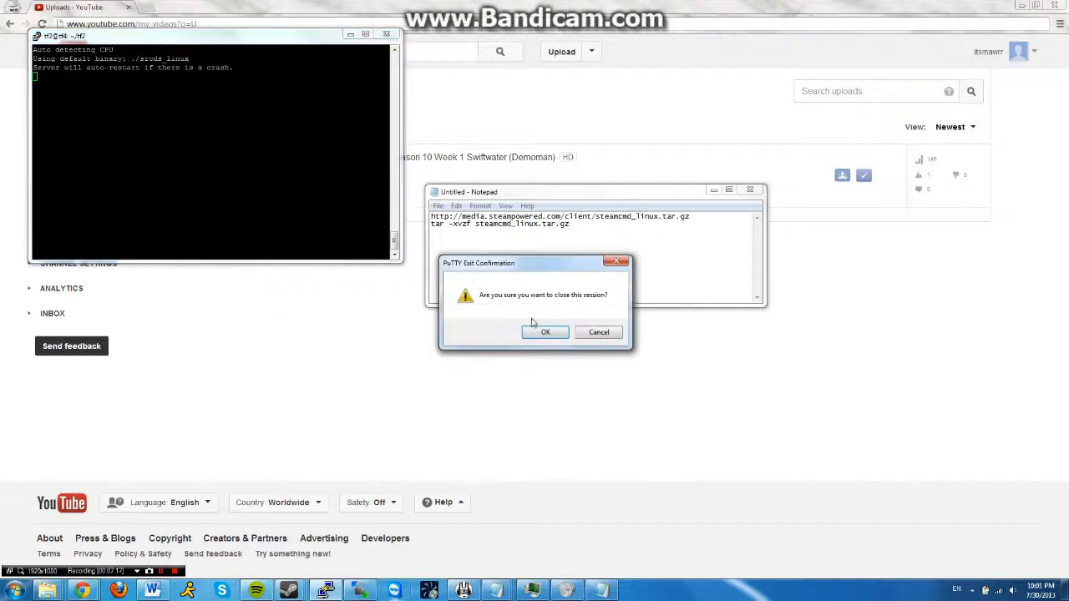
pyautogui.click(544, 330)
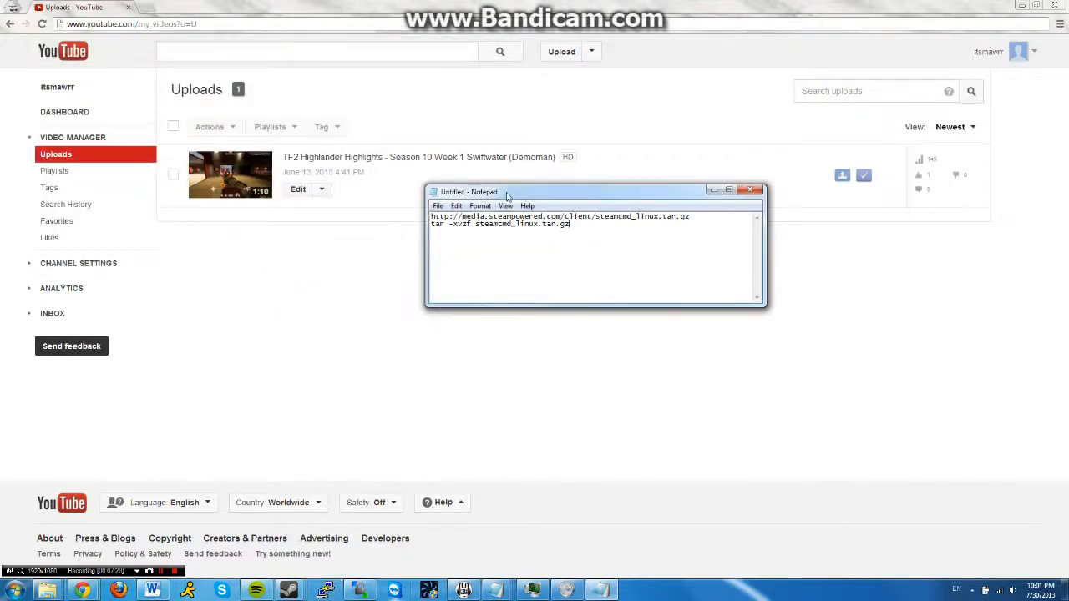